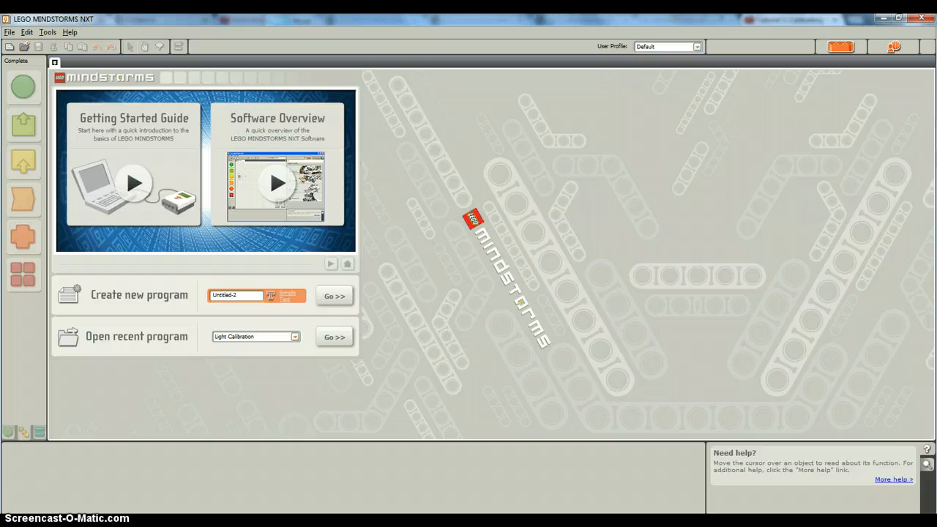
- Replace the default new-program name with RandomGen and create it with Go >>
click(255, 296)
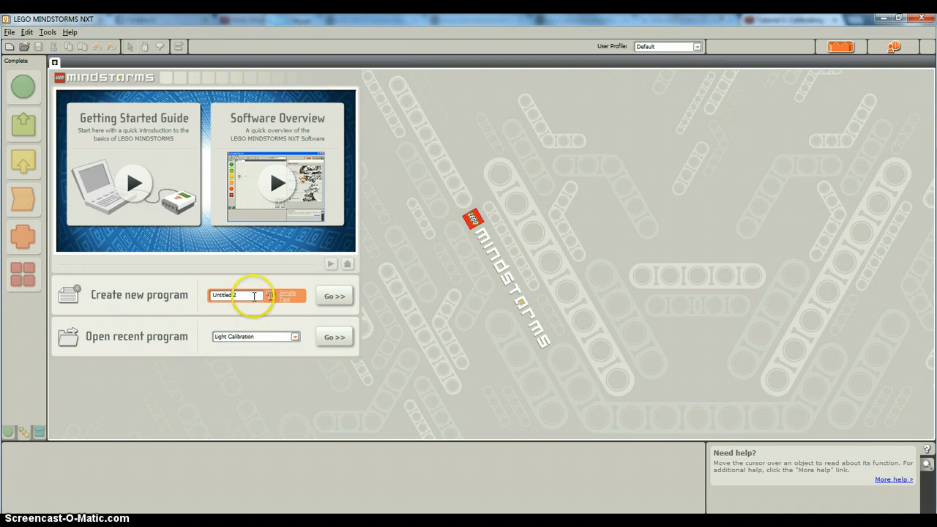
triple_click(236, 296)
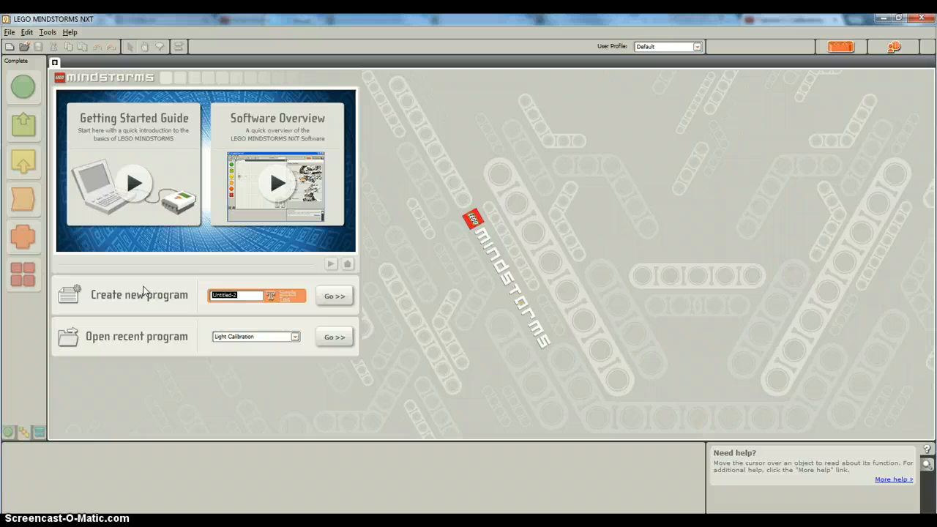
text(Rom)
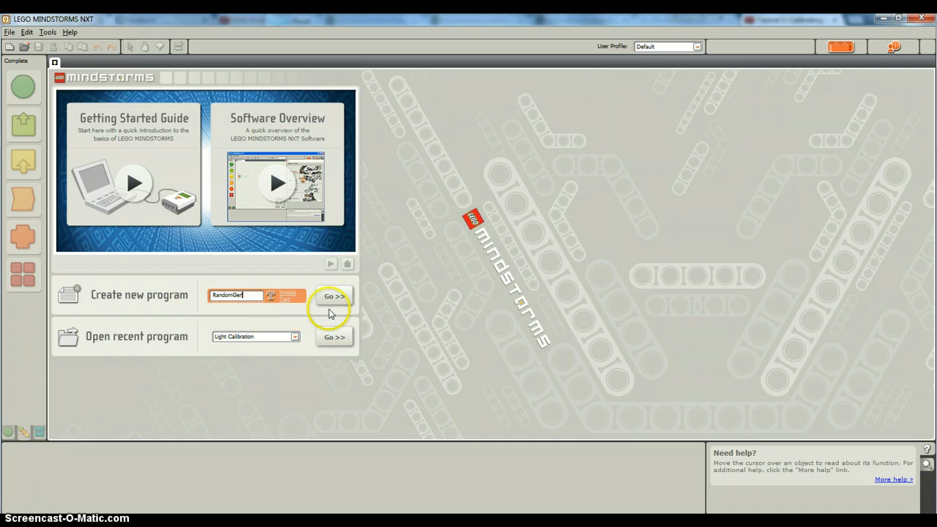
click(334, 295)
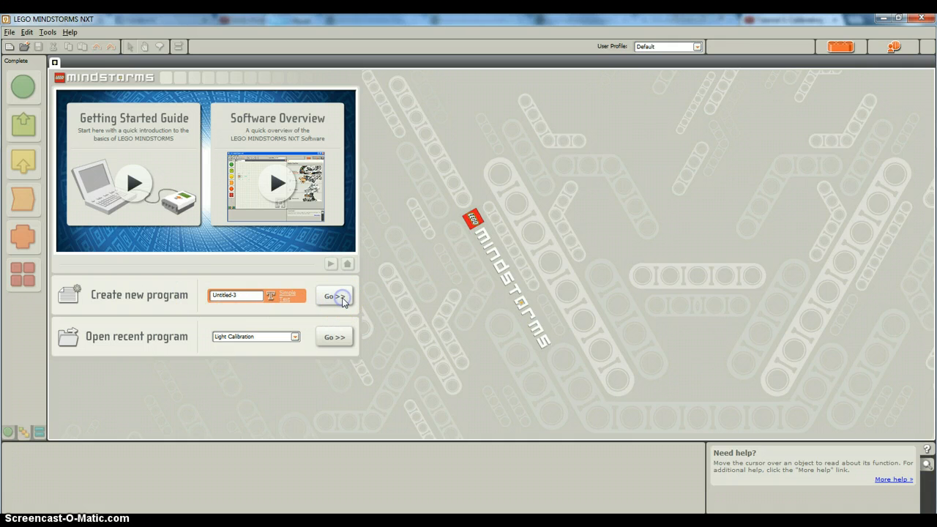
- Place a Random block from the Data category right after Start and show its range settings
click(333, 295)
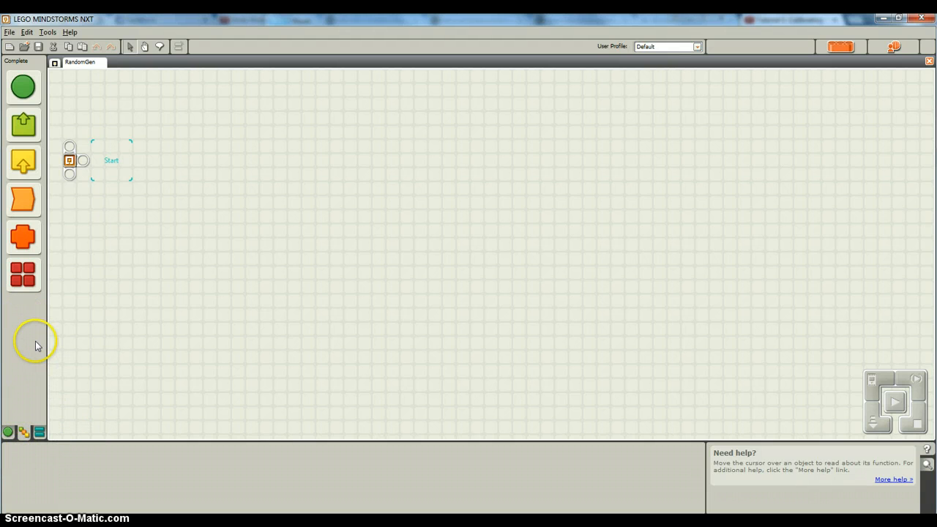
click(23, 237)
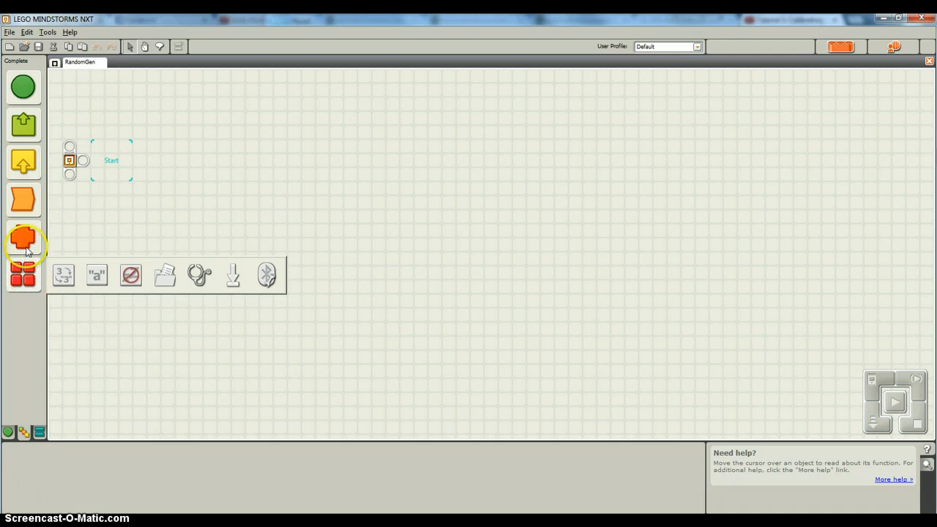
click(23, 240)
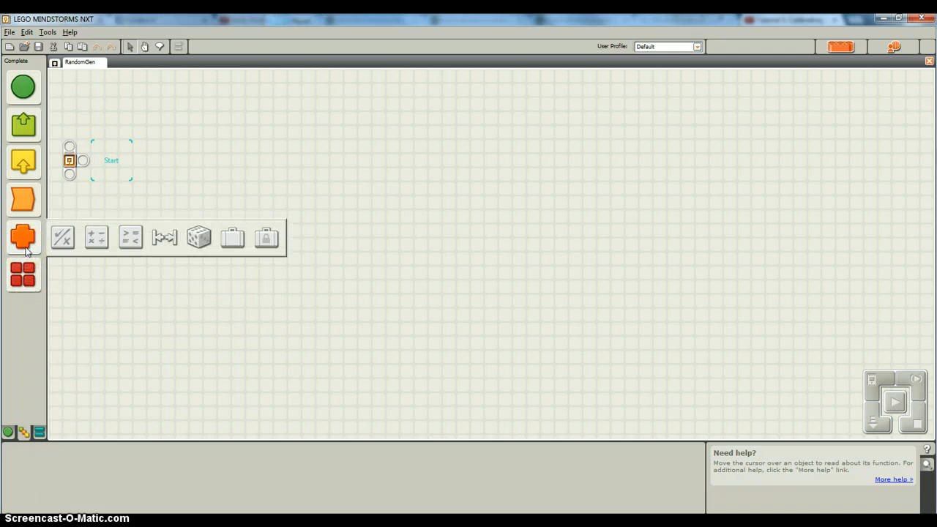
mouse_move(135, 238)
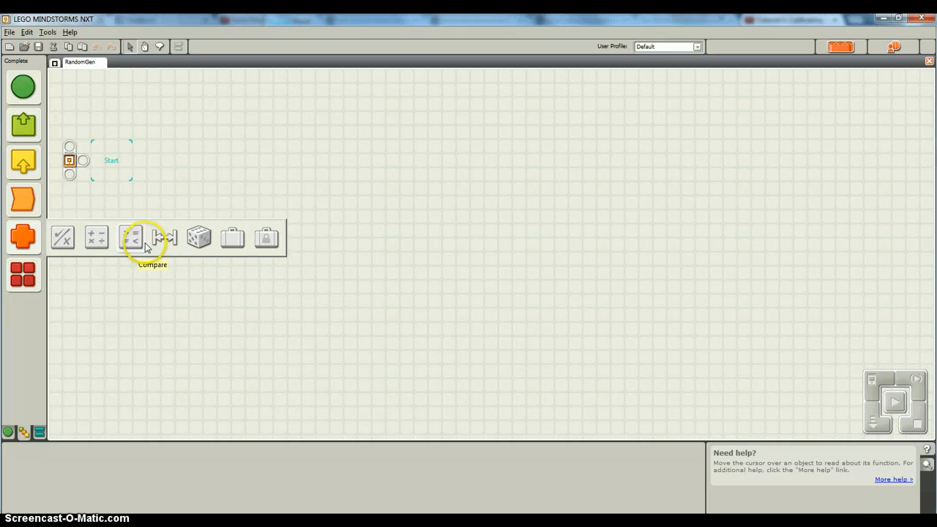
mouse_move(199, 237)
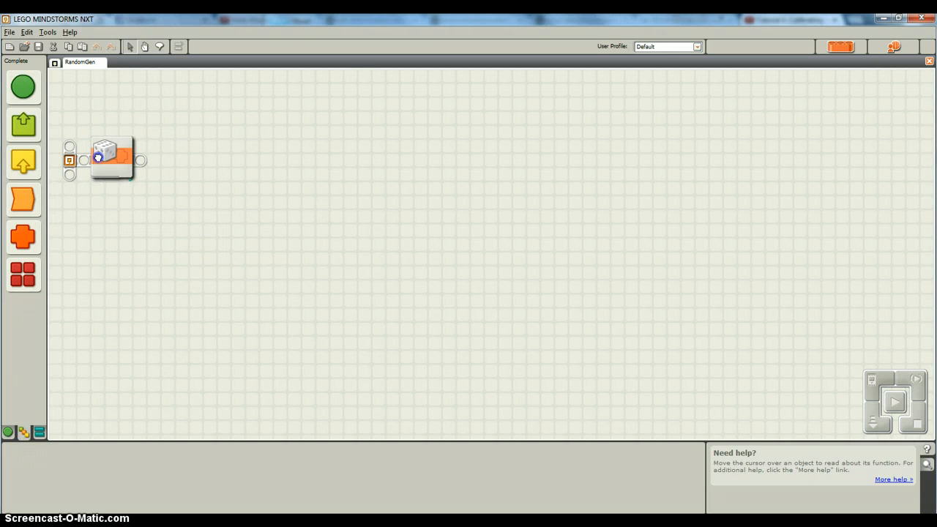
click(111, 158)
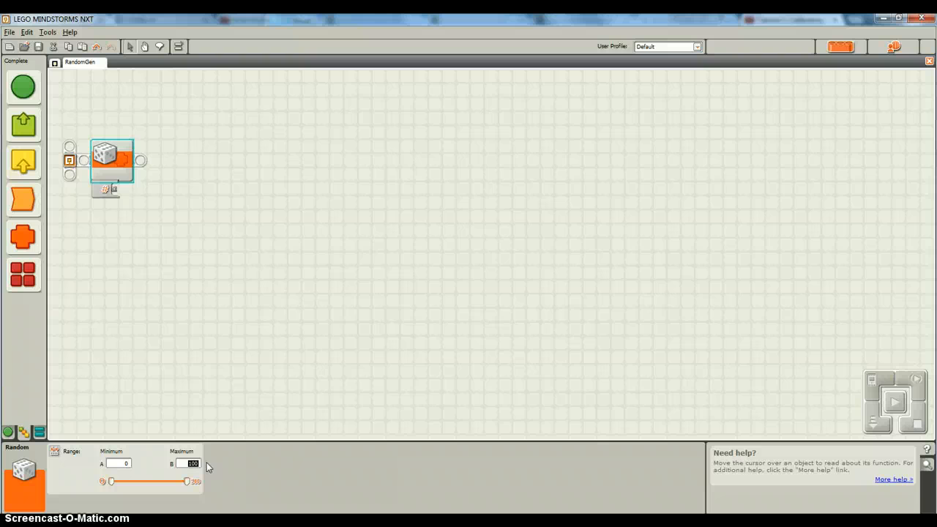
mouse_move(36, 219)
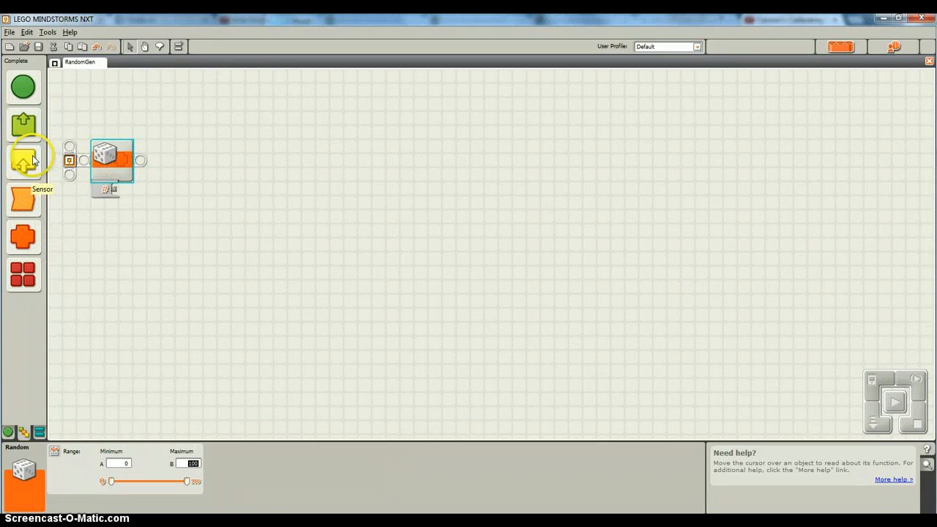
- Add a Display block after the Random block and expand its data hub
click(23, 124)
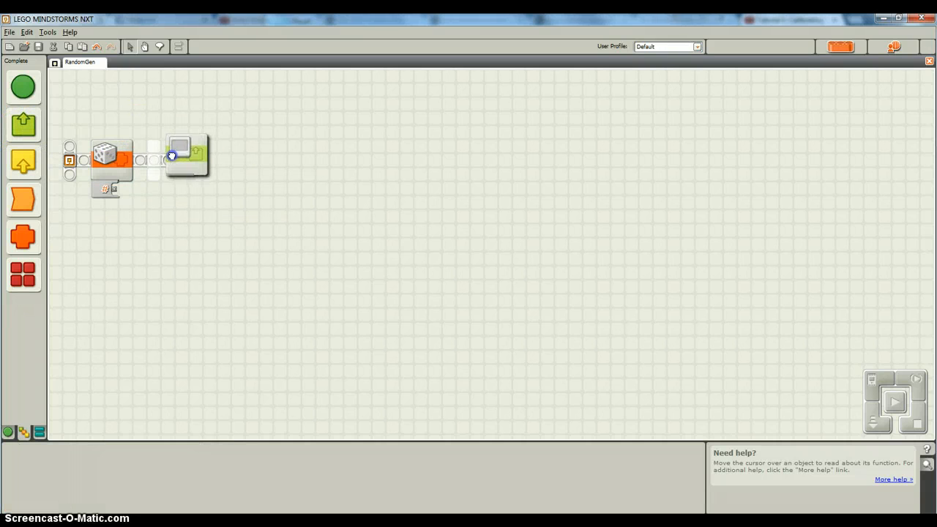
click(168, 160)
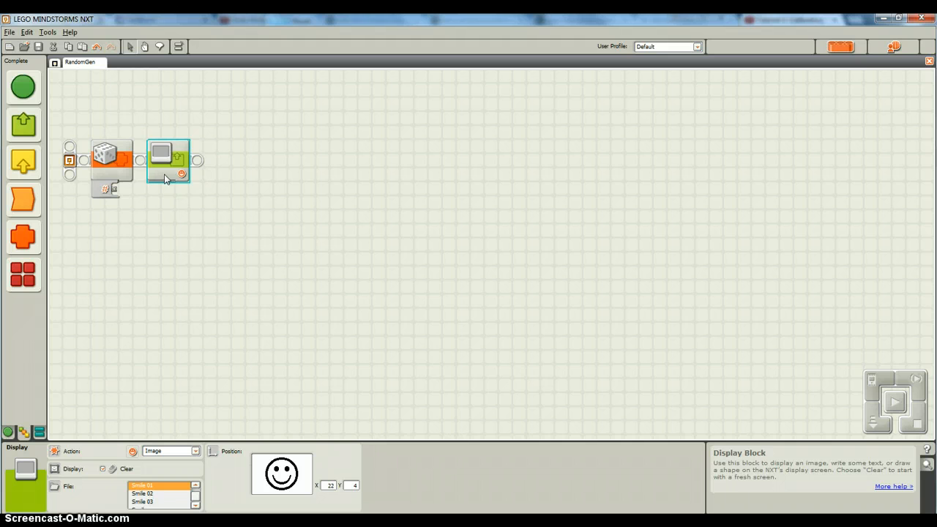
click(161, 182)
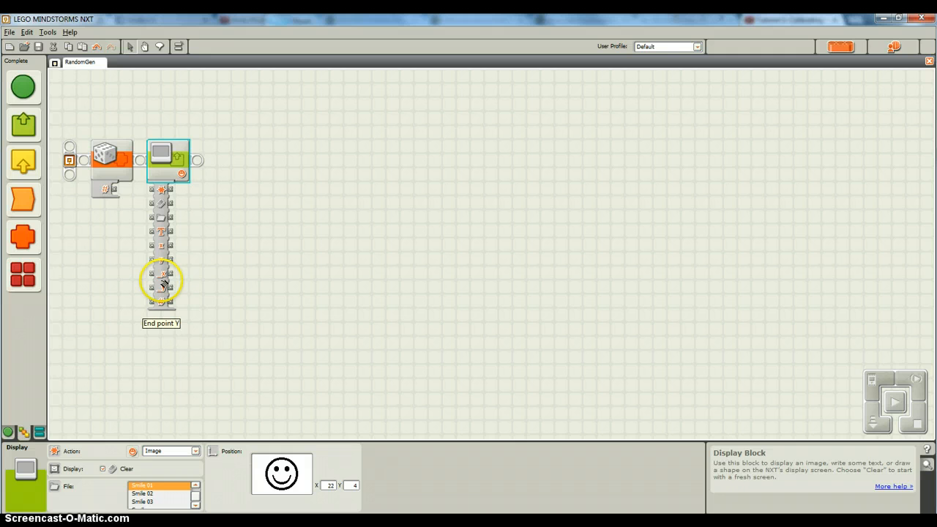
mouse_move(168, 168)
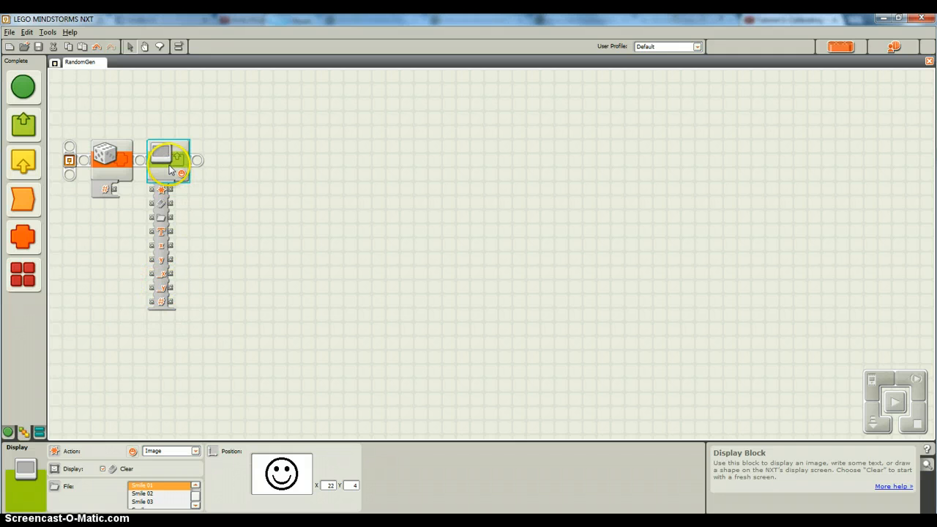
- Set the Display block's Action to Text instead of Image
click(169, 451)
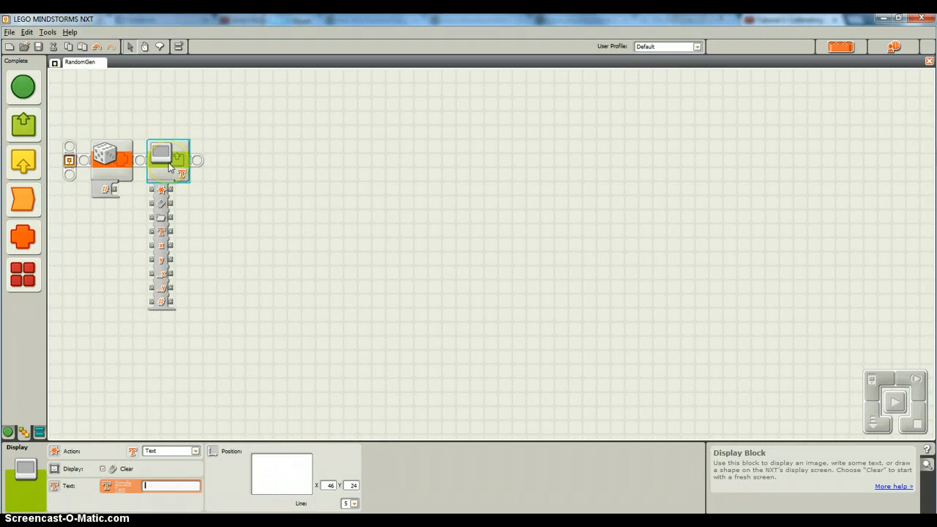
mouse_move(161, 234)
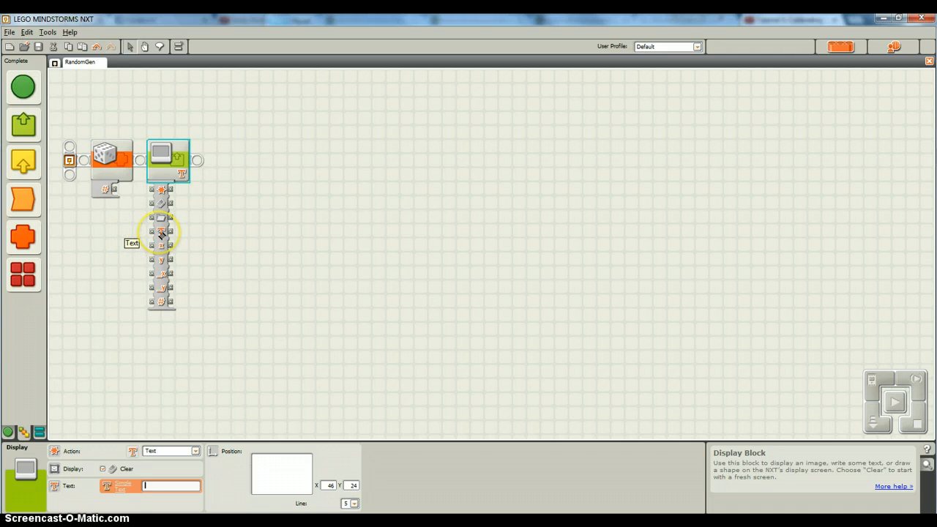
mouse_move(135, 231)
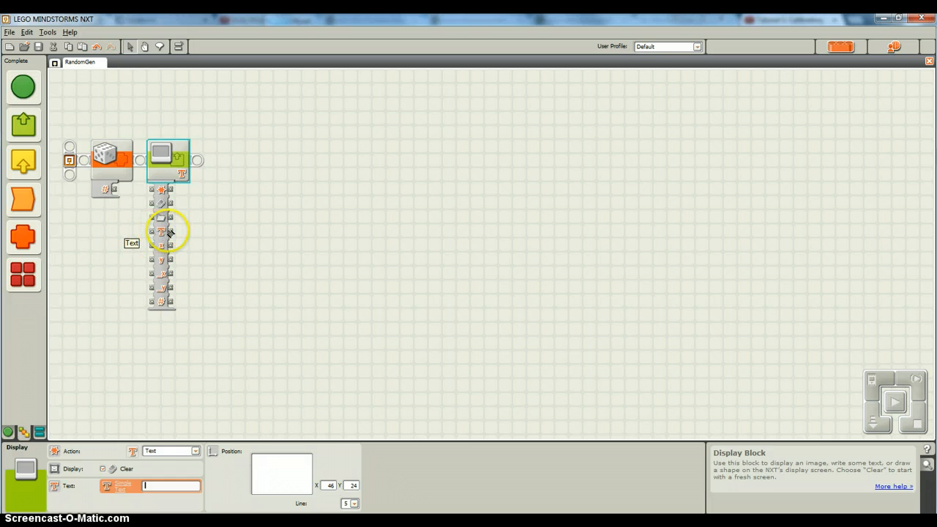
mouse_move(139, 237)
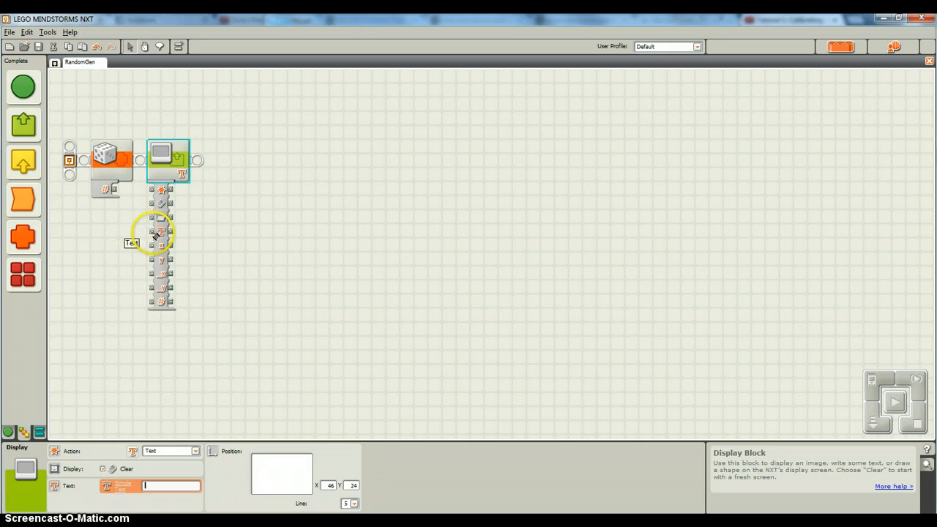
mouse_move(120, 237)
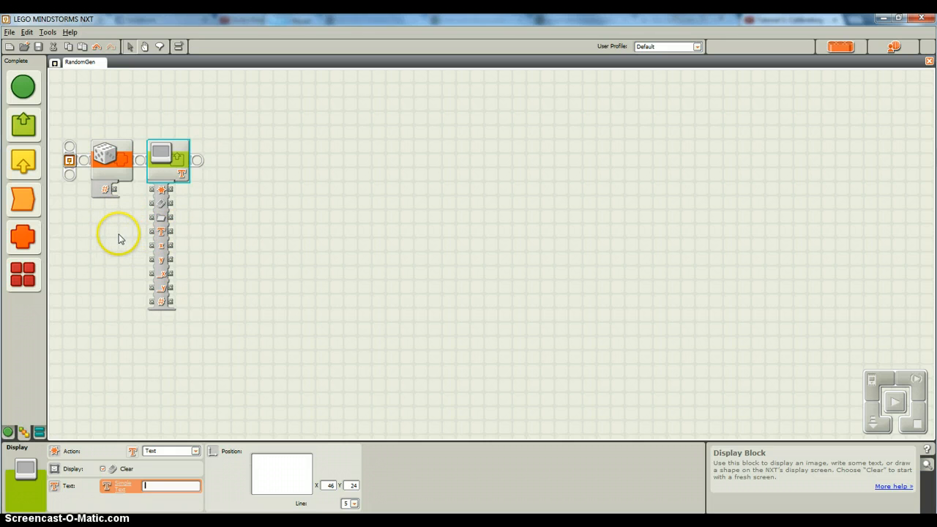
mouse_move(173, 234)
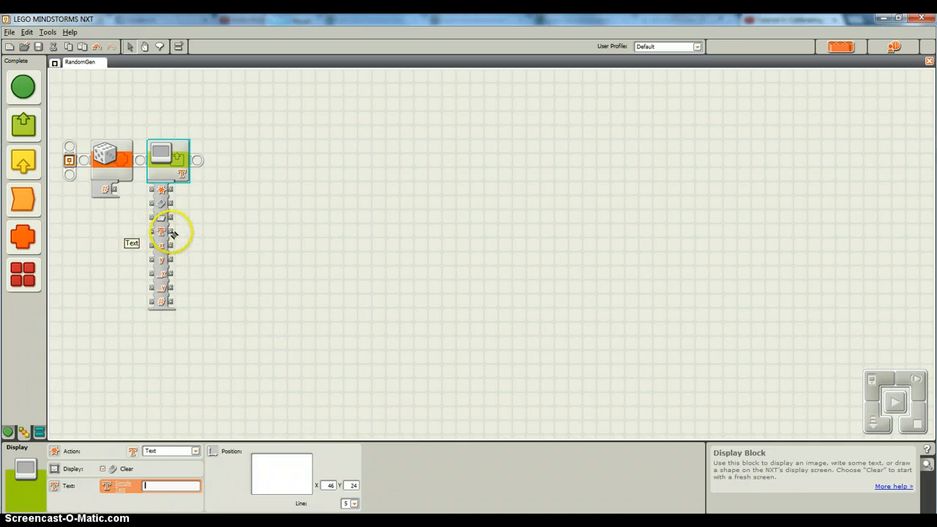
mouse_move(290, 246)
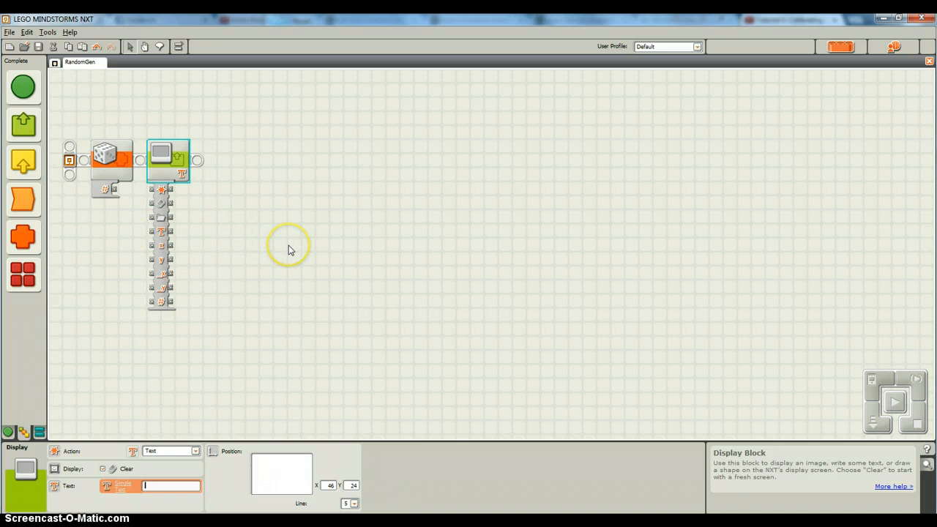
mouse_move(120, 197)
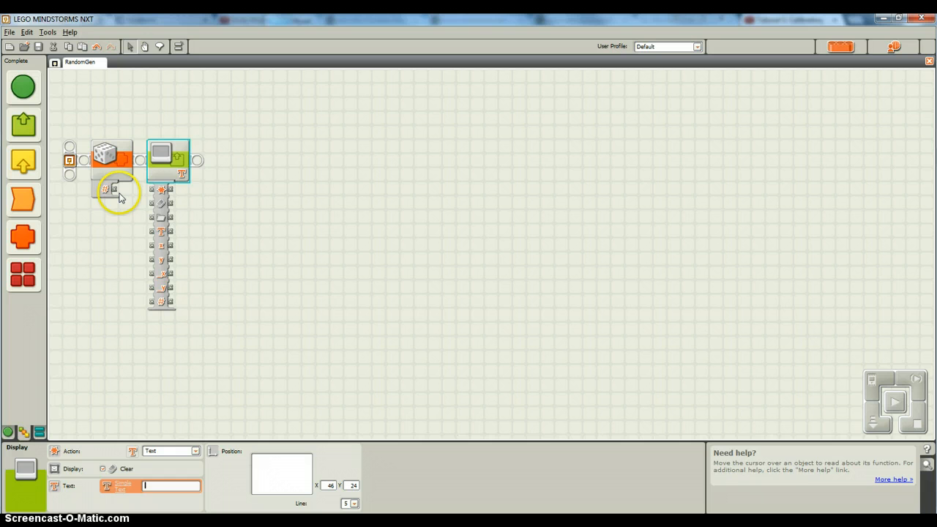
mouse_move(114, 190)
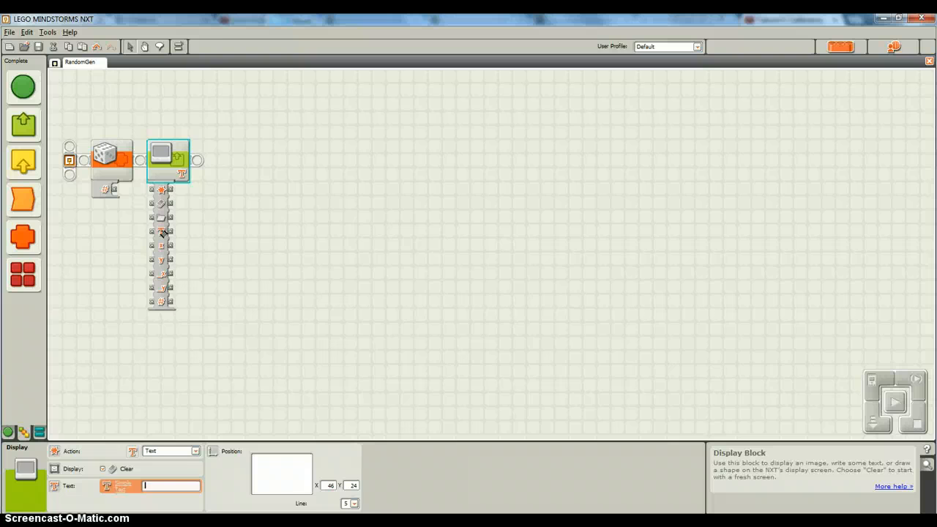
mouse_move(134, 252)
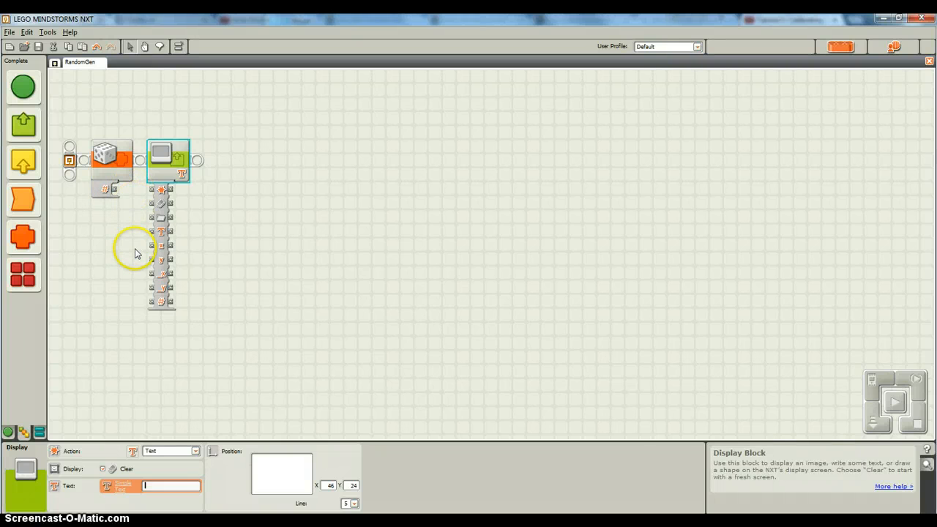
mouse_move(132, 221)
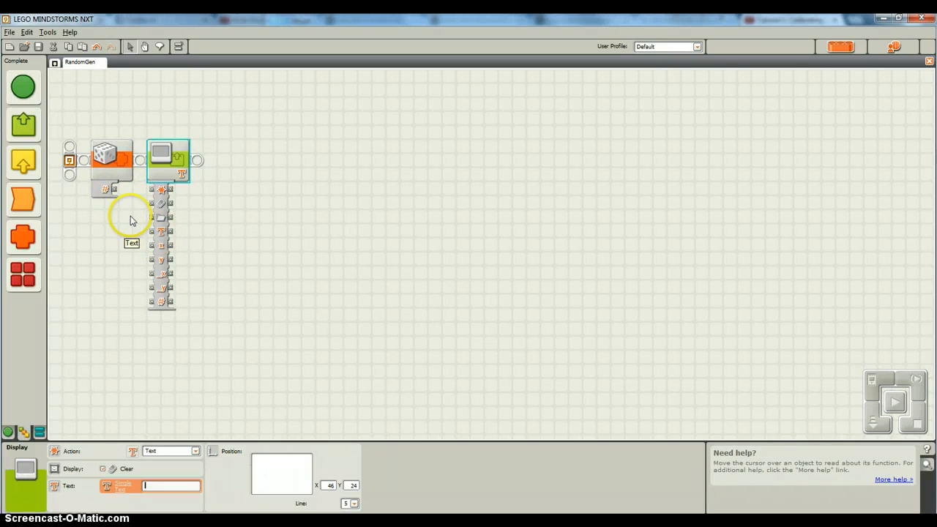
mouse_move(115, 192)
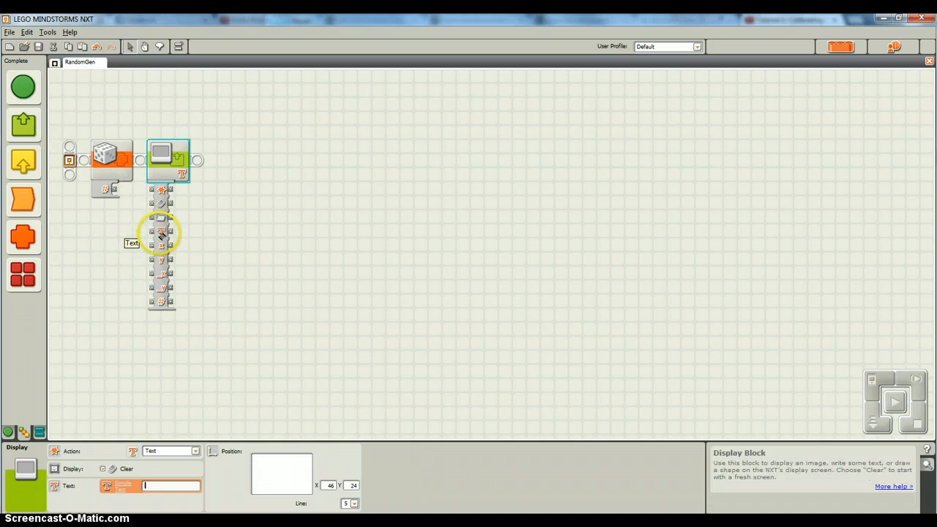
mouse_move(135, 240)
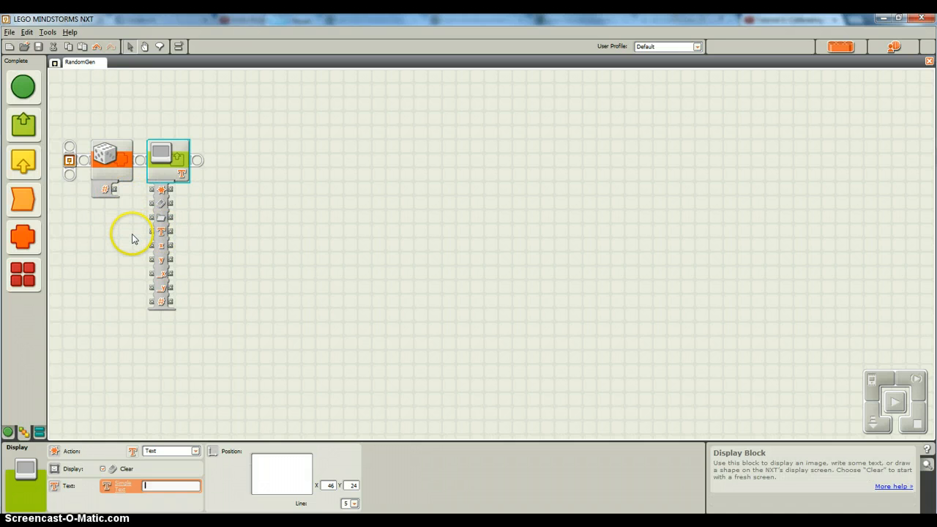
mouse_move(160, 233)
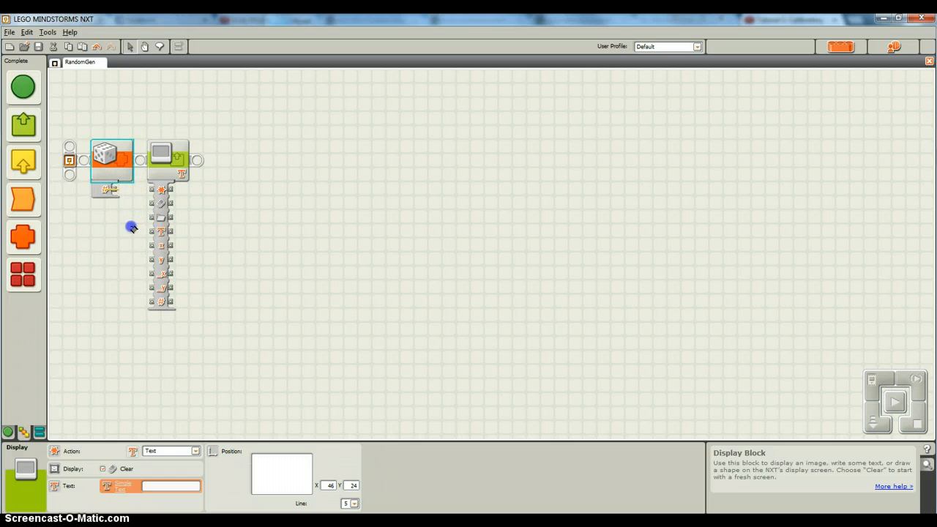
drag(109, 189, 139, 258)
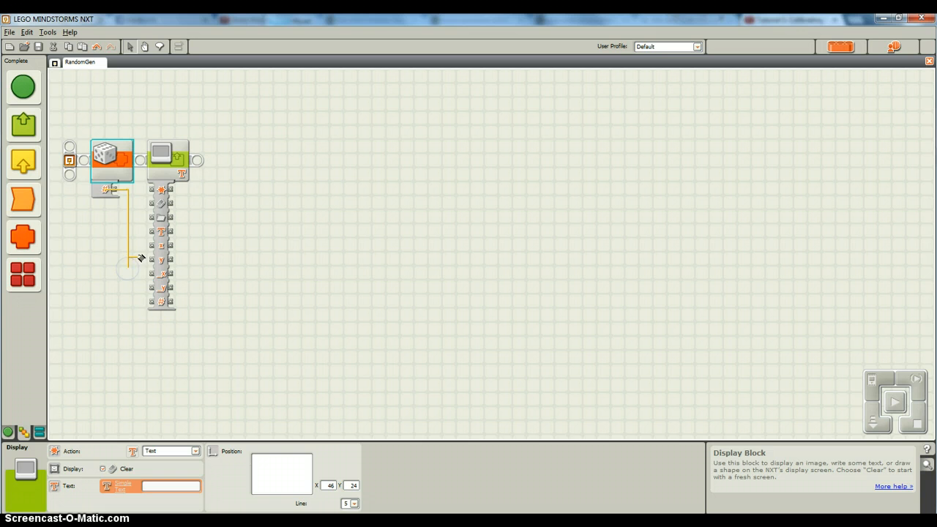
click(105, 191)
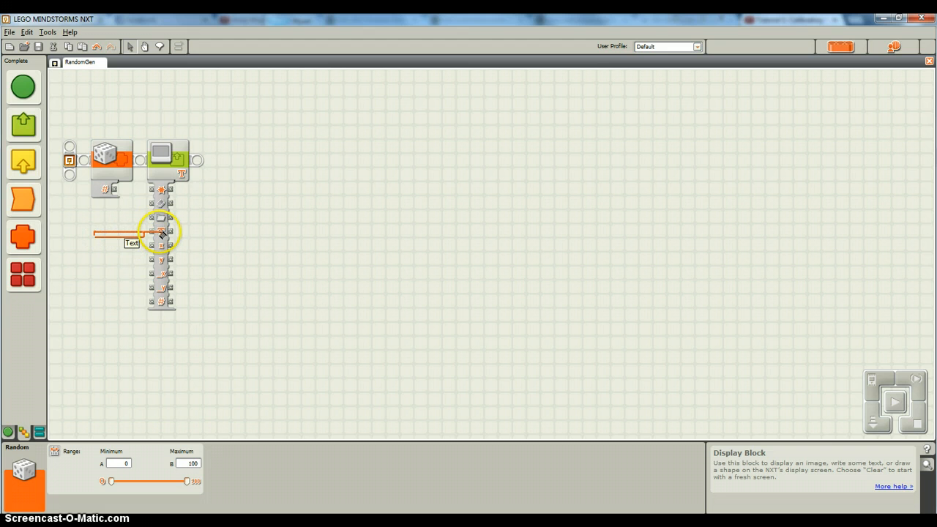
click(161, 232)
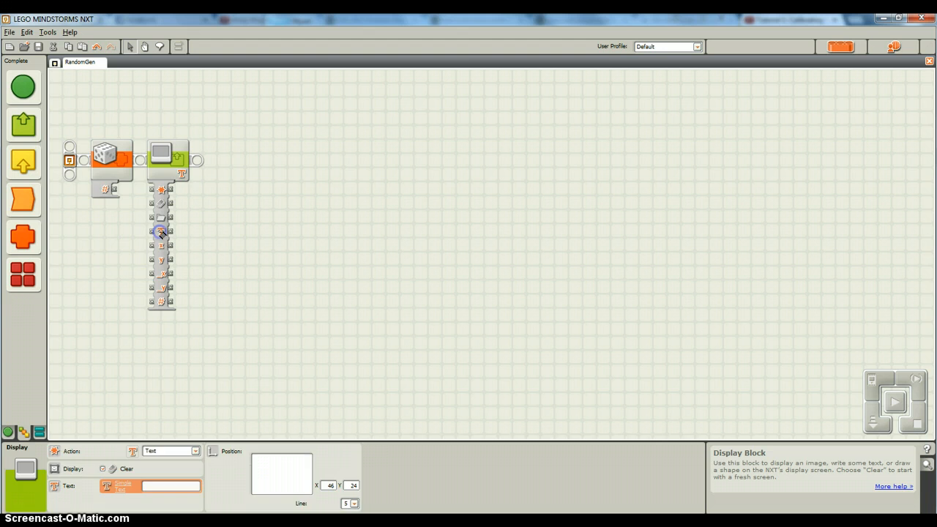
click(167, 158)
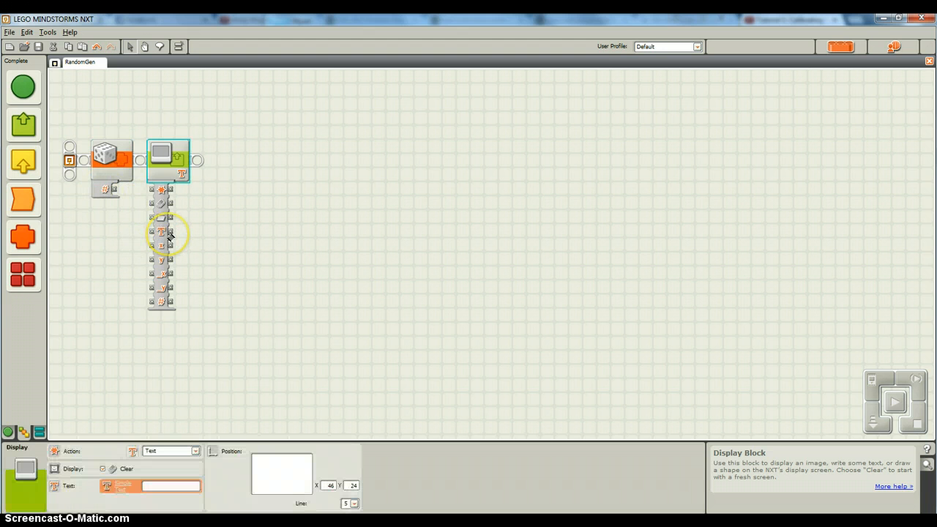
mouse_move(65, 242)
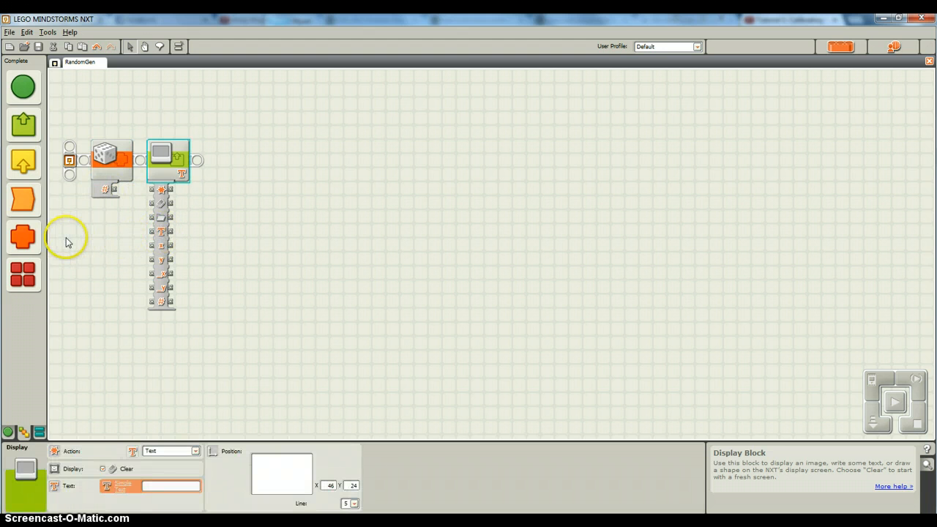
- Browse the Data and Advanced categories to find the Number to Text block
click(23, 238)
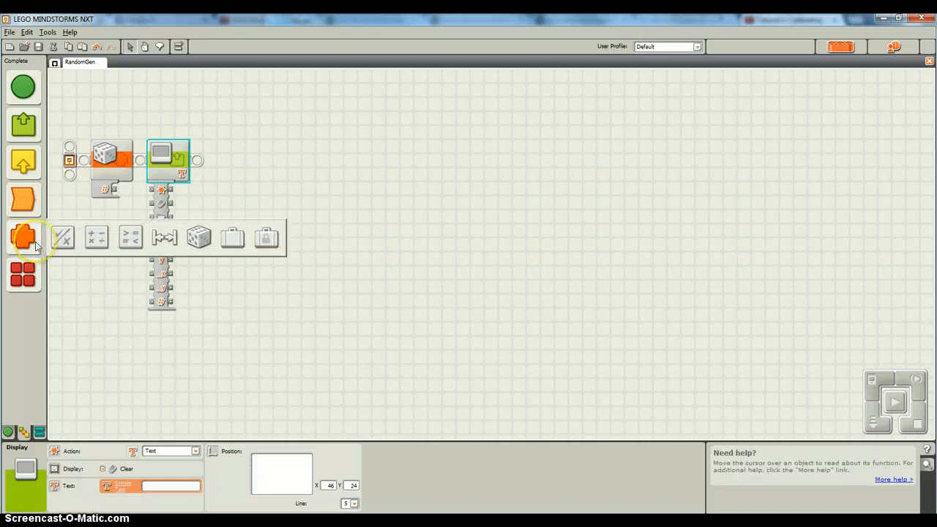
click(24, 274)
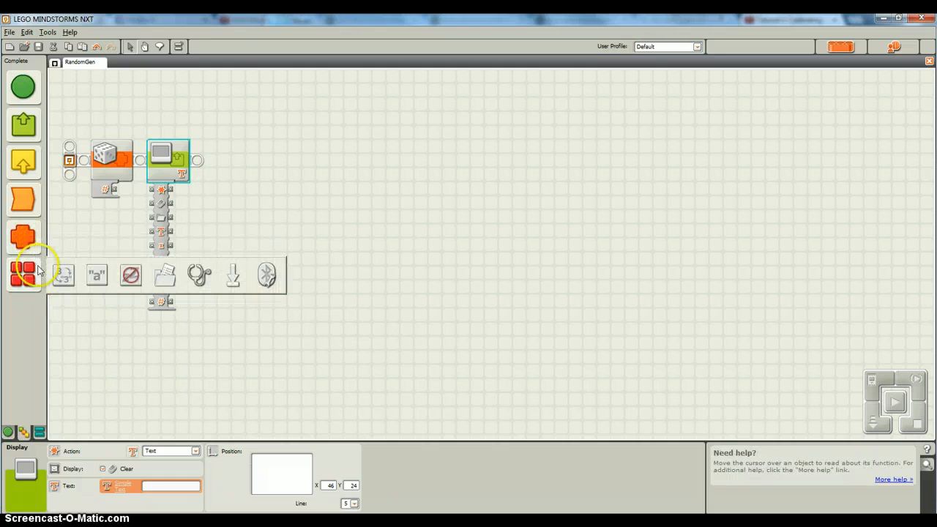
mouse_move(63, 276)
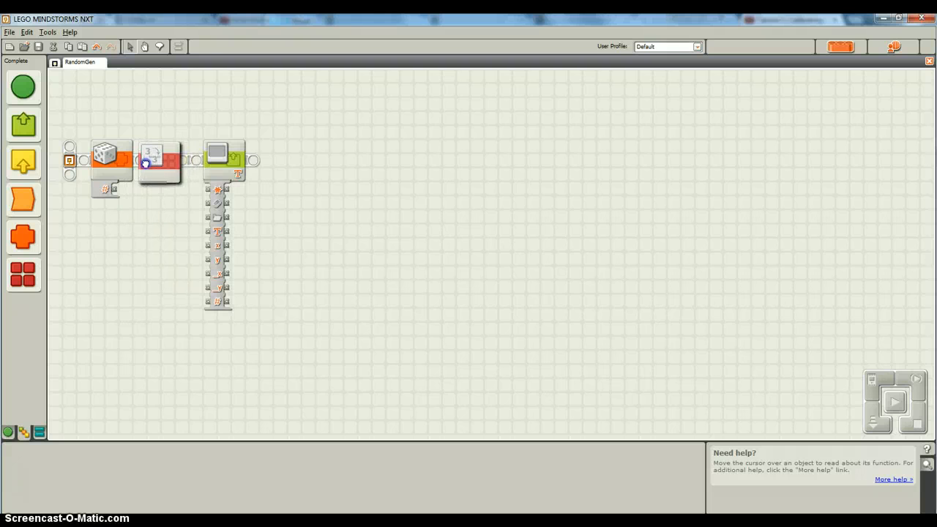
- Wire Random's Number into Number to Text and its Text output into Display, then collapse Display's hub
click(169, 160)
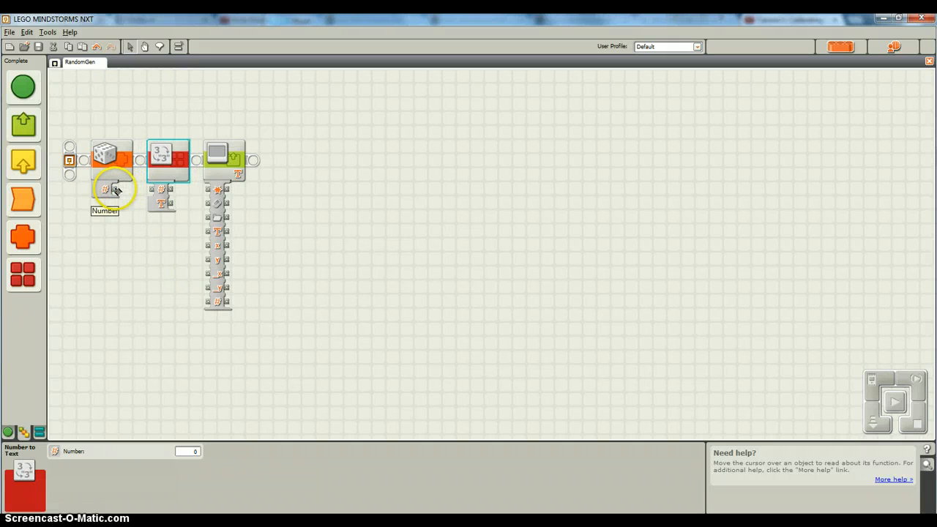
mouse_move(111, 155)
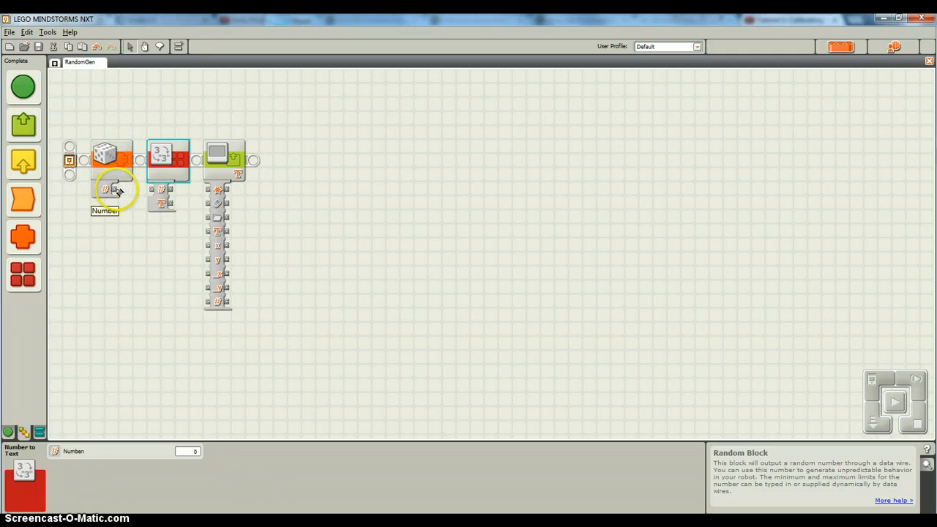
mouse_move(106, 198)
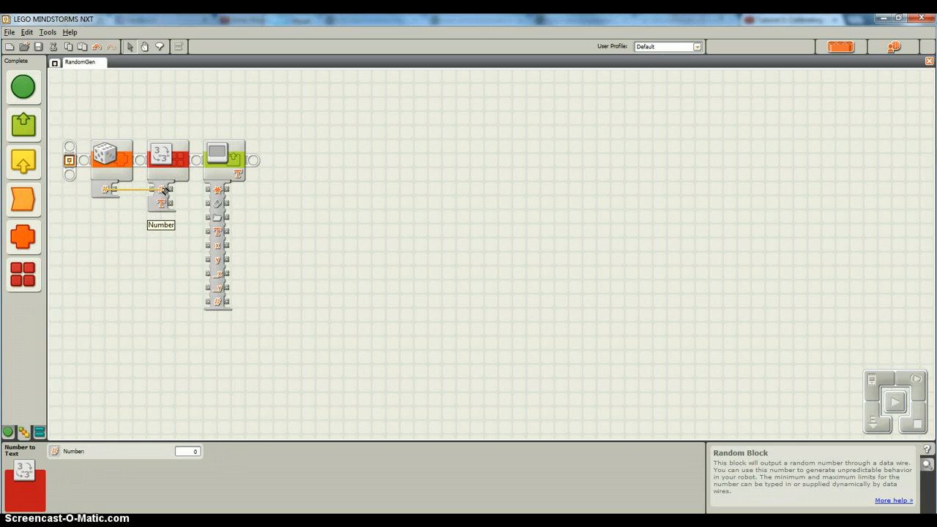
click(167, 160)
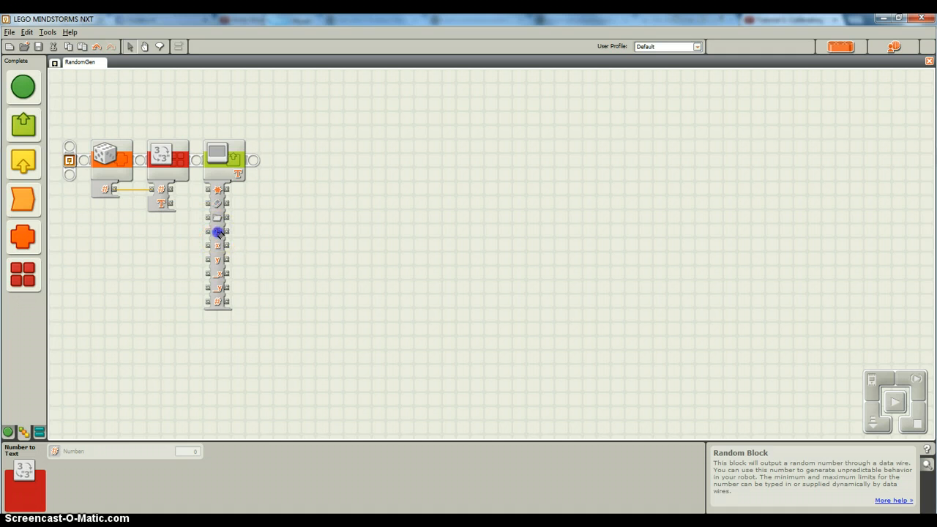
click(218, 150)
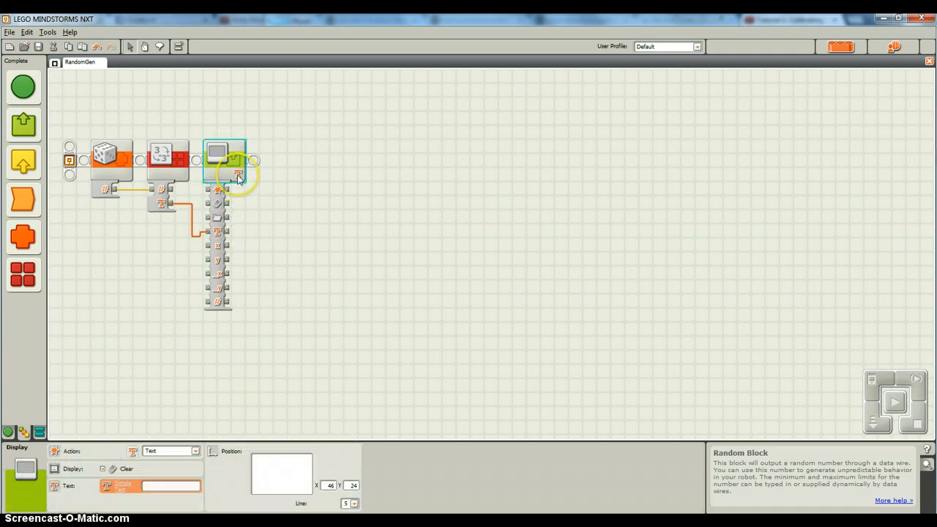
click(223, 155)
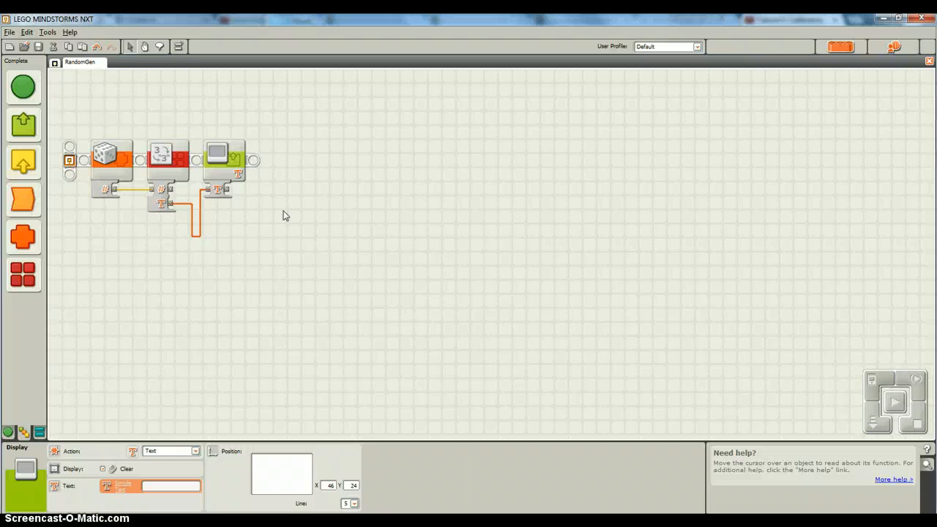
- Place a Loop at the program start and move the three blocks inside it
click(111, 158)
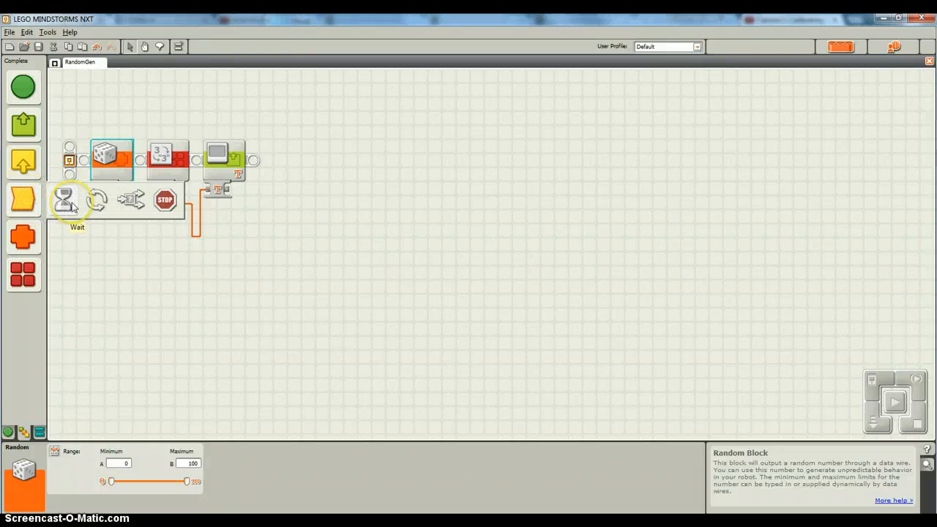
mouse_move(130, 199)
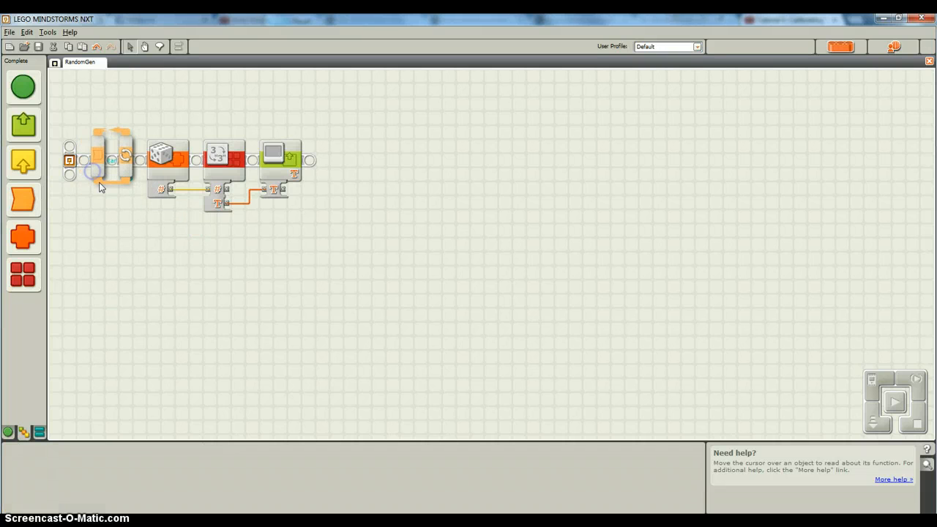
click(112, 158)
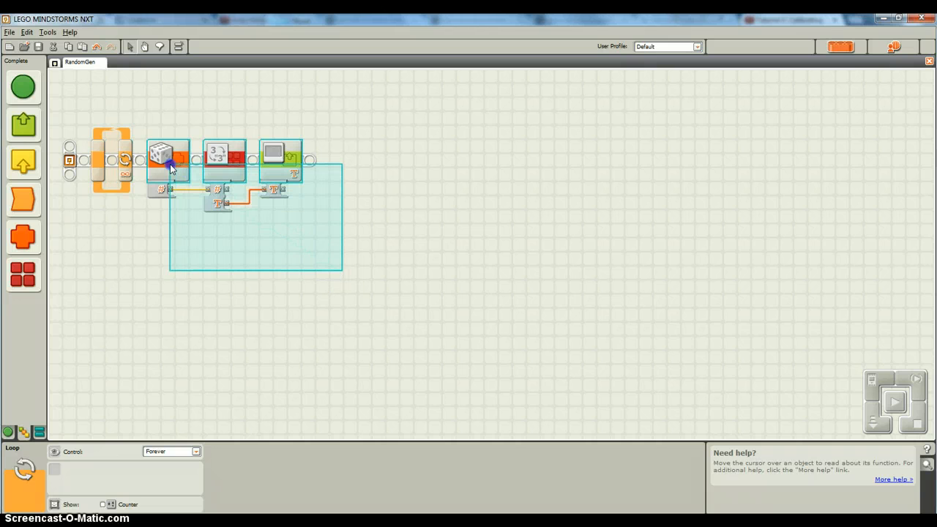
click(167, 158)
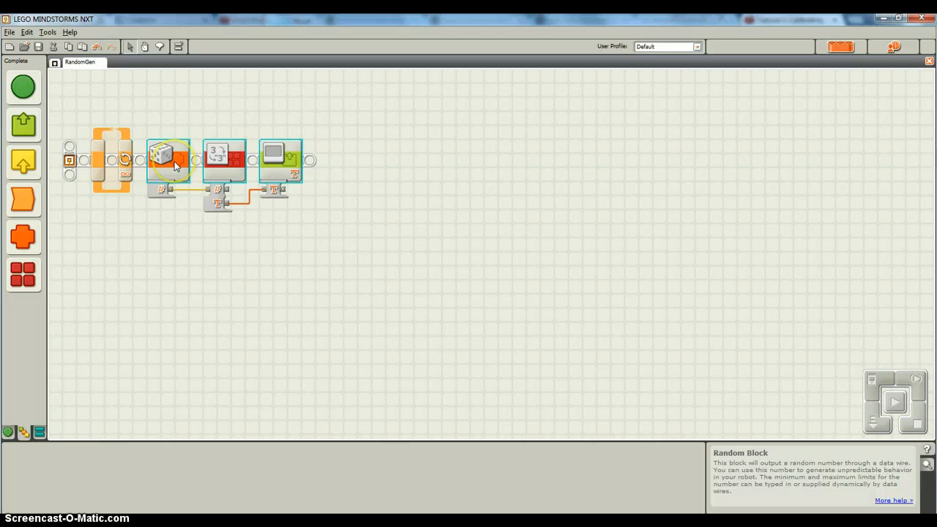
mouse_move(326, 135)
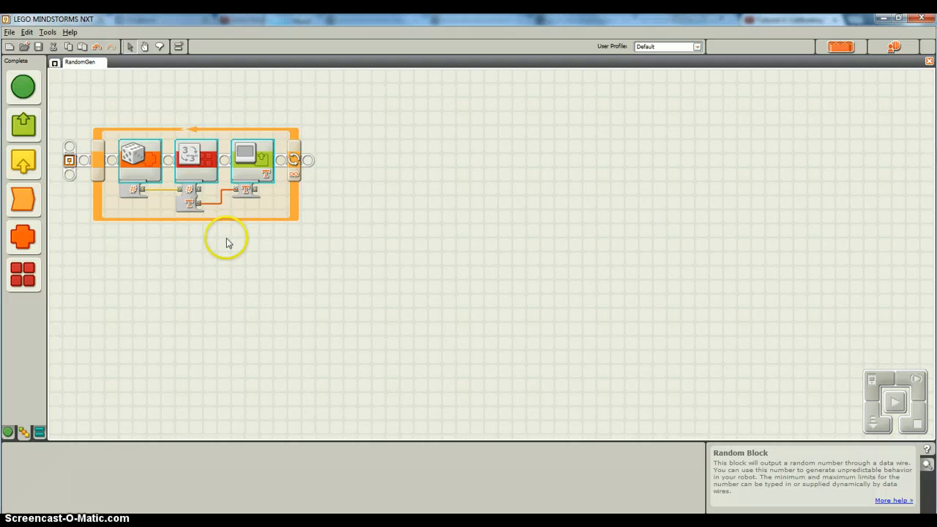
click(24, 236)
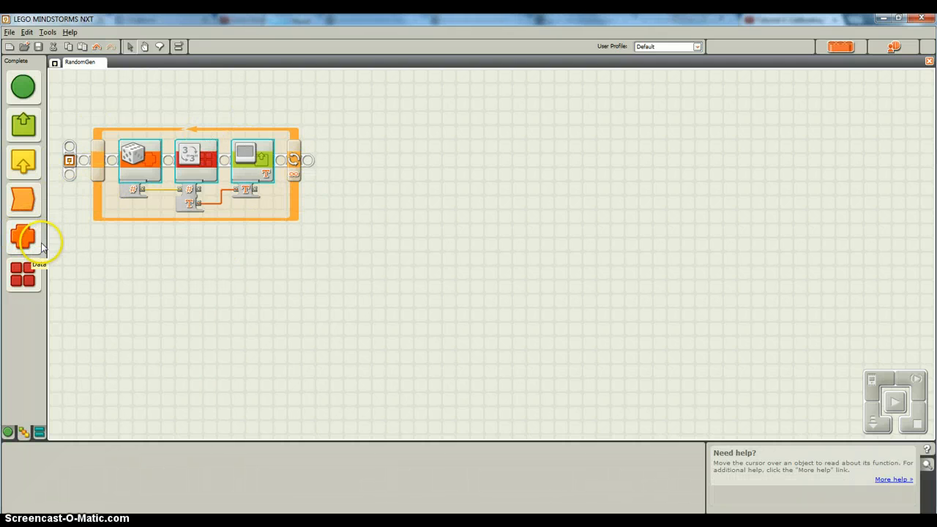
mouse_move(23, 125)
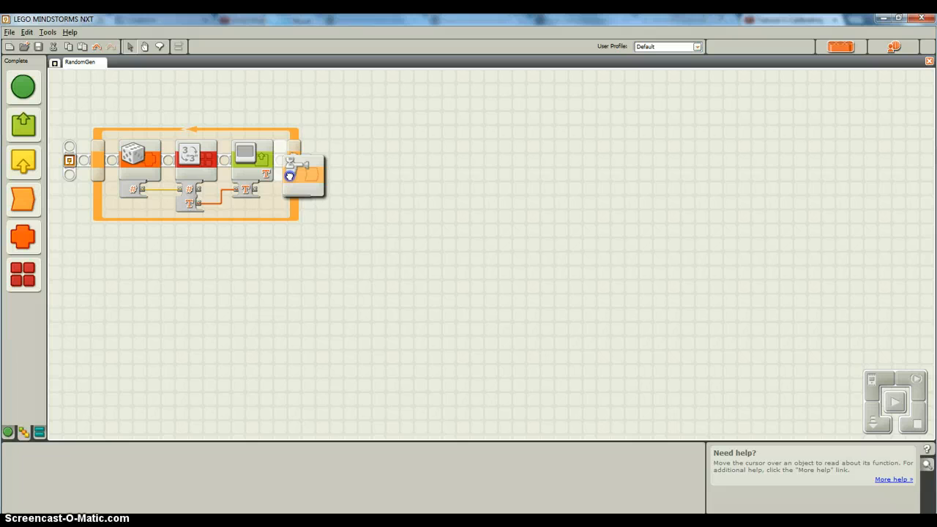
- Drop the Wait block at the loop's end and set it to NXT Buttons, Enter button, Bumped
click(307, 160)
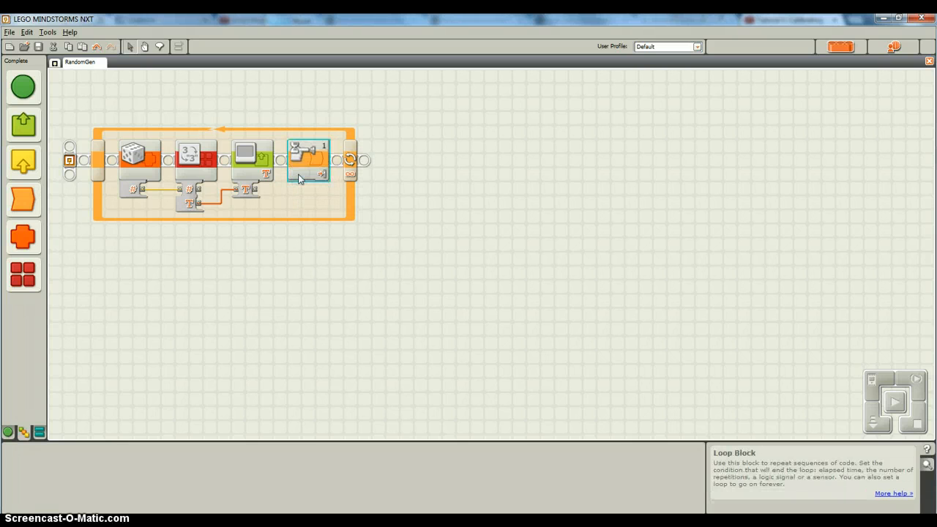
click(308, 159)
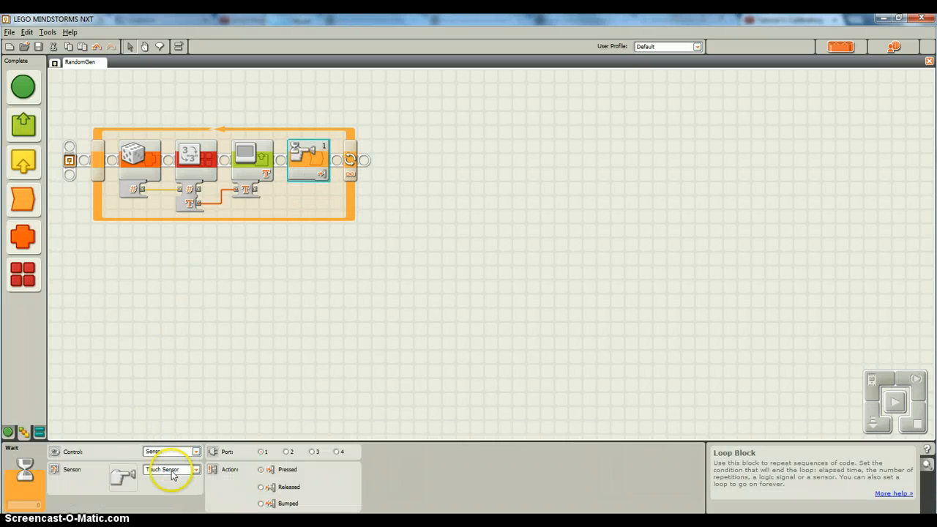
click(193, 469)
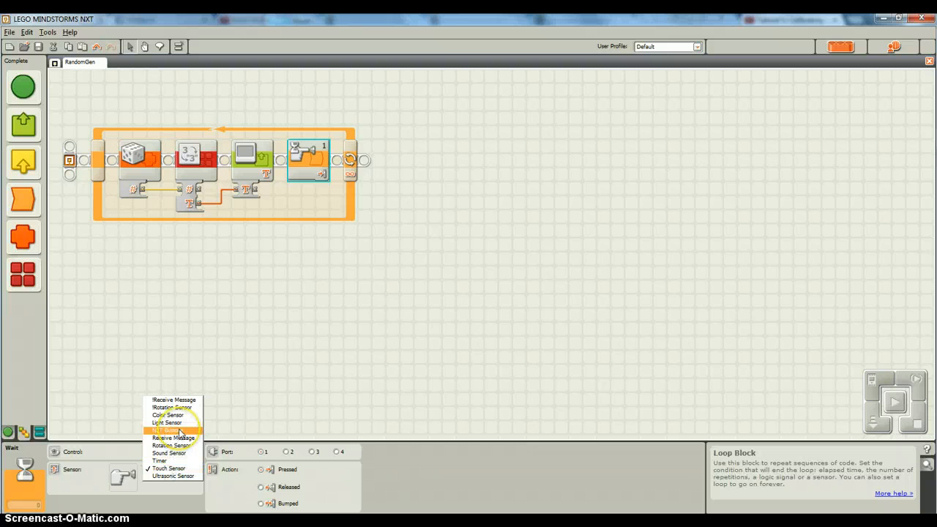
mouse_move(176, 421)
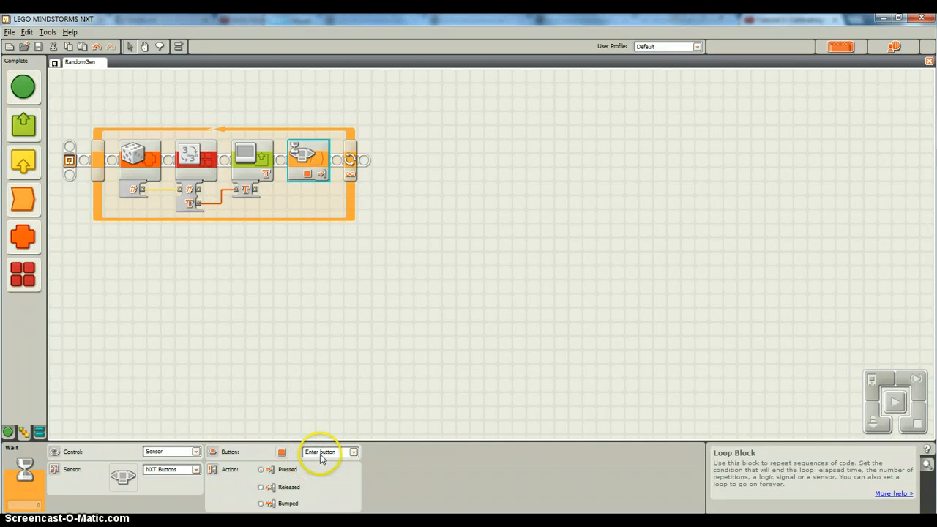
mouse_move(290, 509)
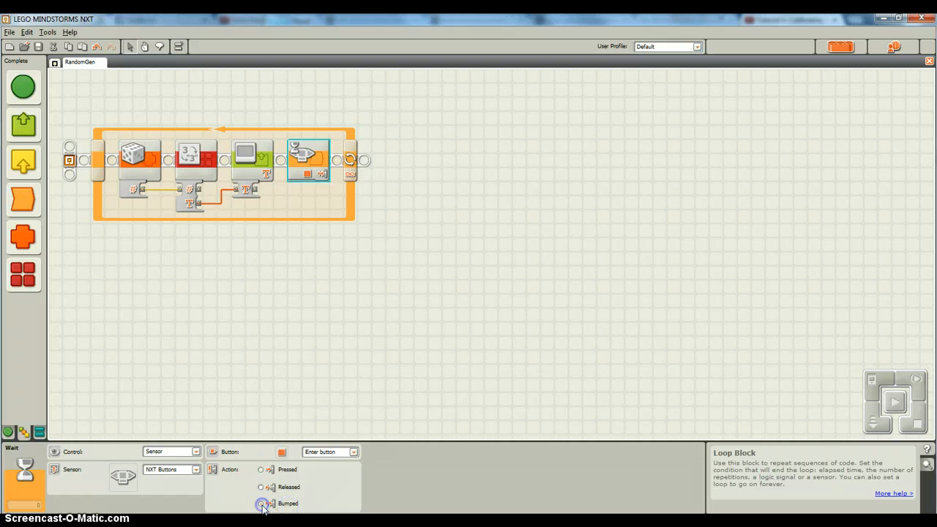
click(261, 504)
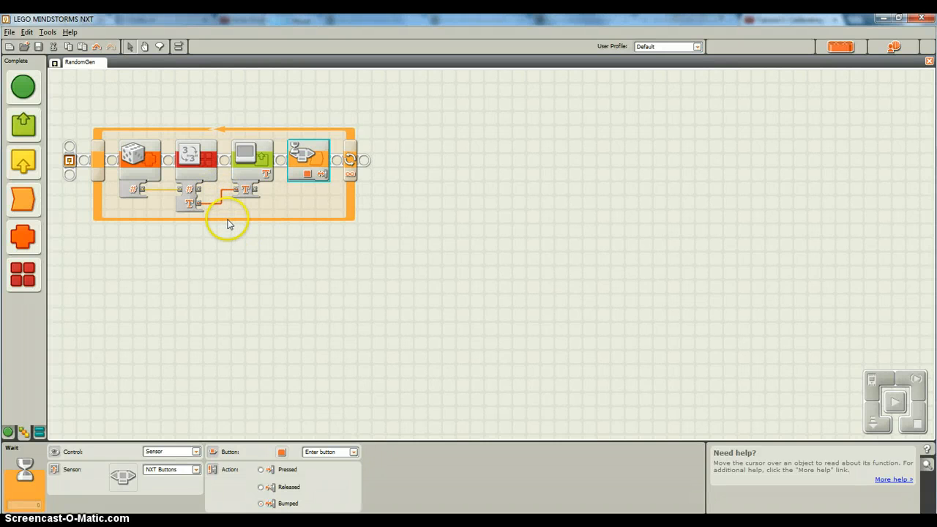
mouse_move(298, 196)
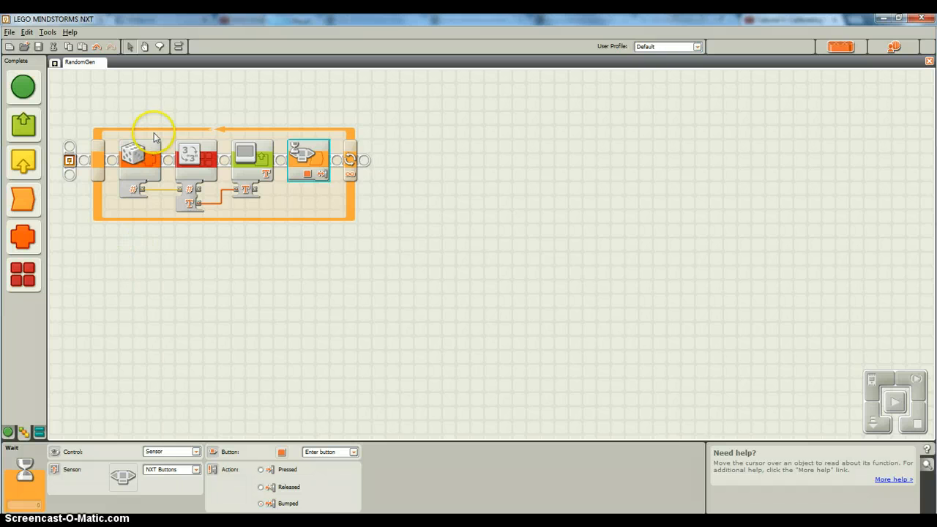
click(139, 158)
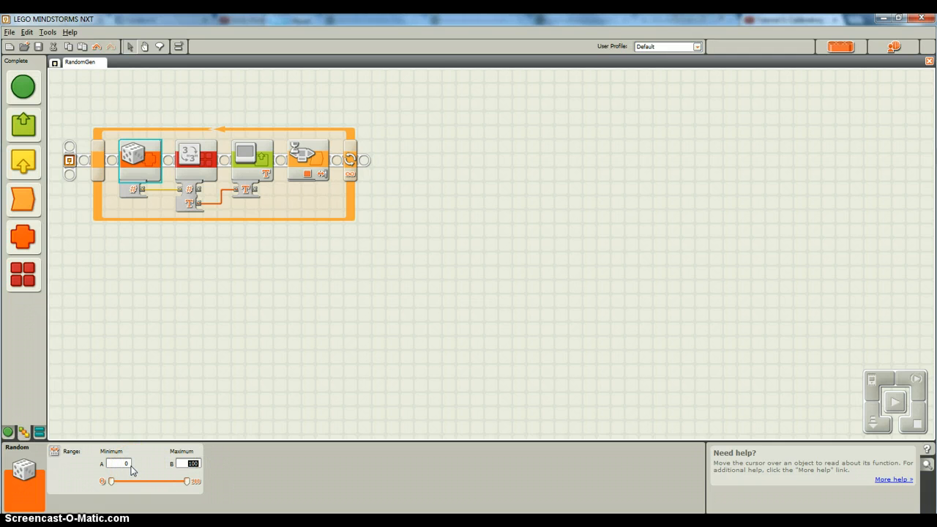
mouse_move(262, 226)
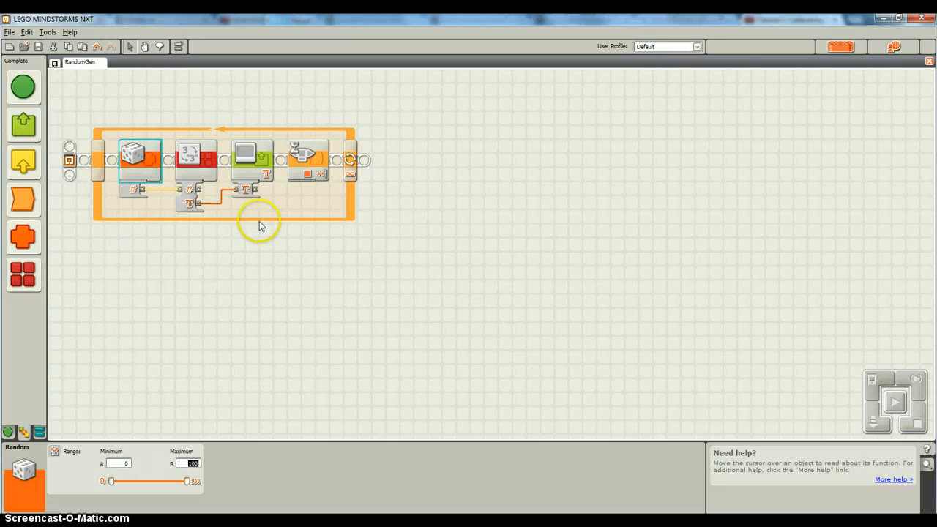
click(244, 154)
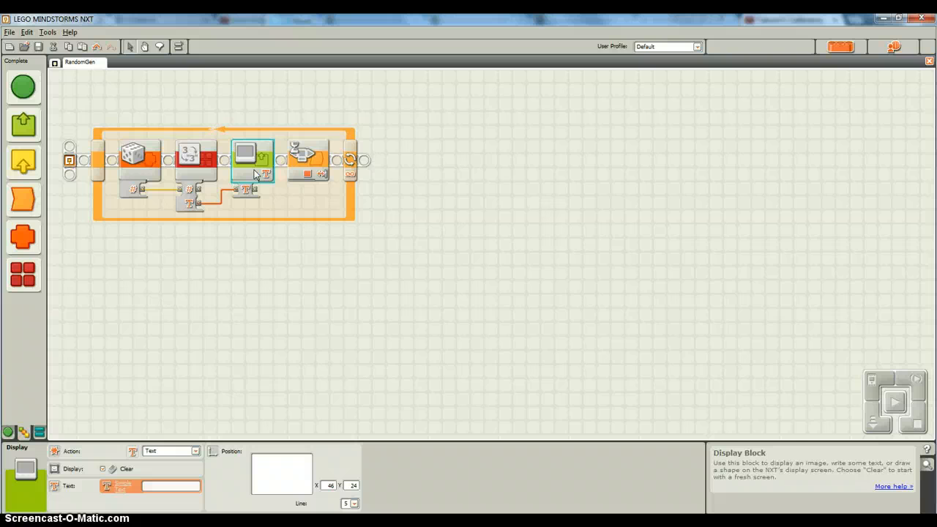
click(308, 160)
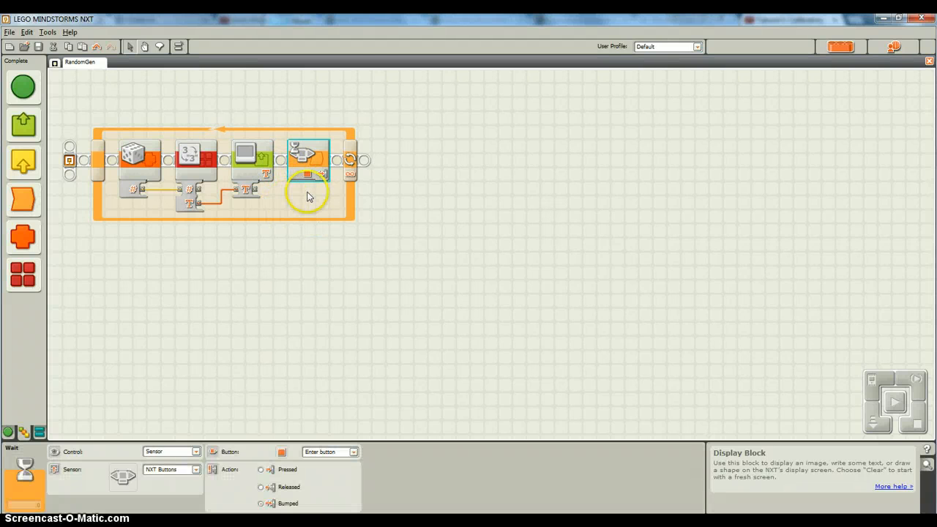
mouse_move(149, 199)
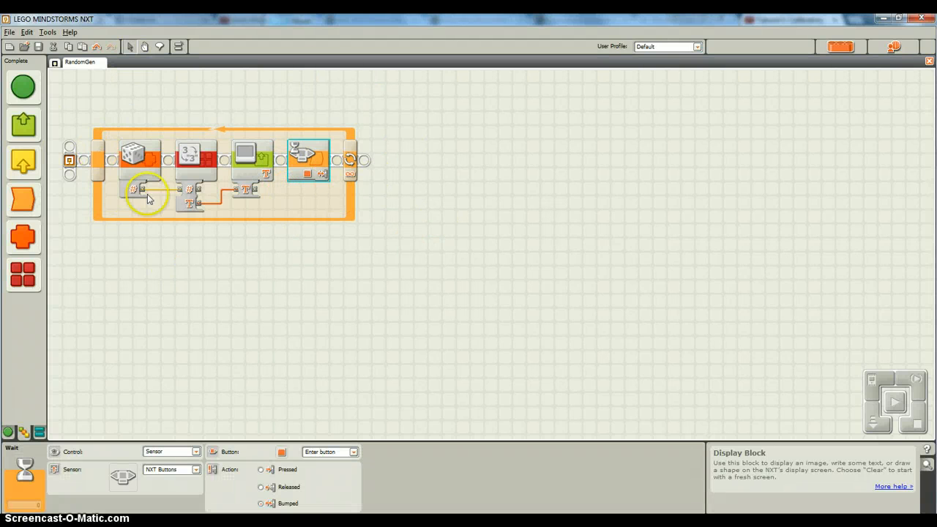
mouse_move(99, 179)
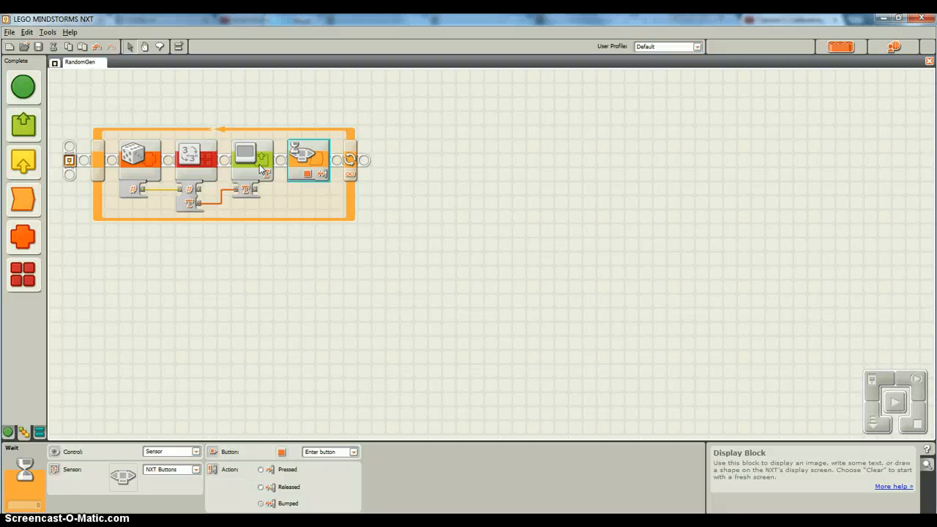
- Drag the Random block's maximum slider far left so the range from 1 is much smaller
click(139, 158)
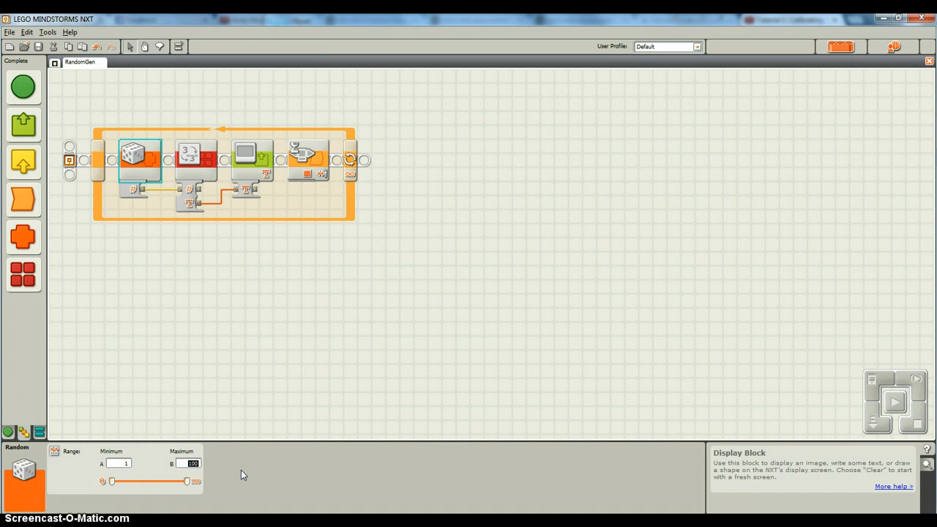
drag(187, 480, 114, 480)
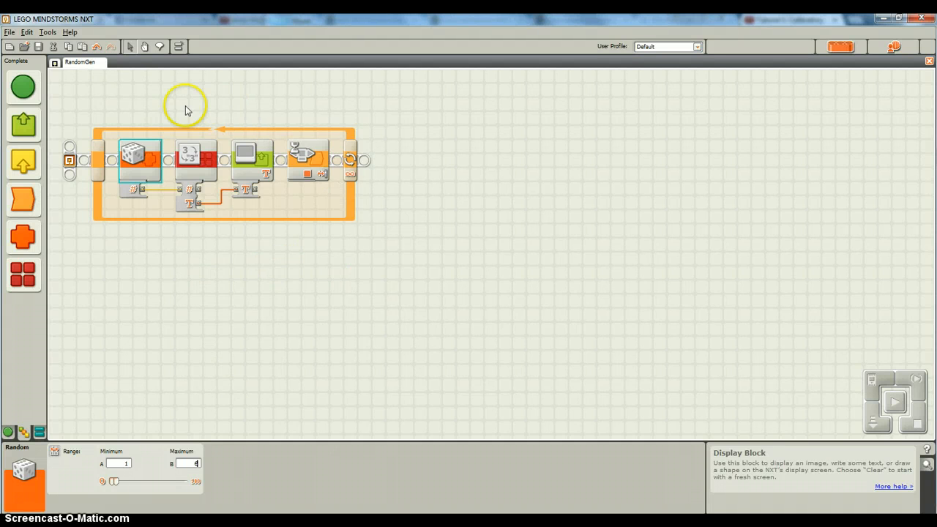
mouse_move(185, 208)
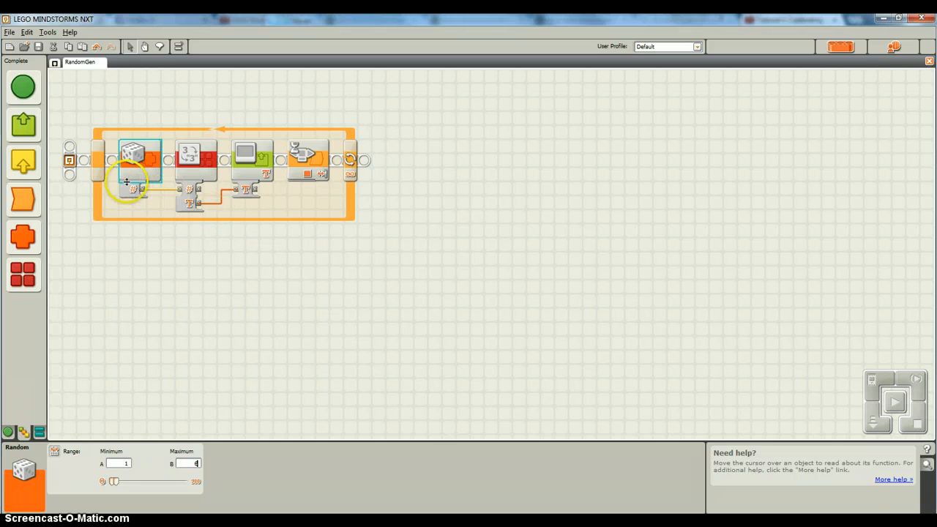
mouse_move(189, 205)
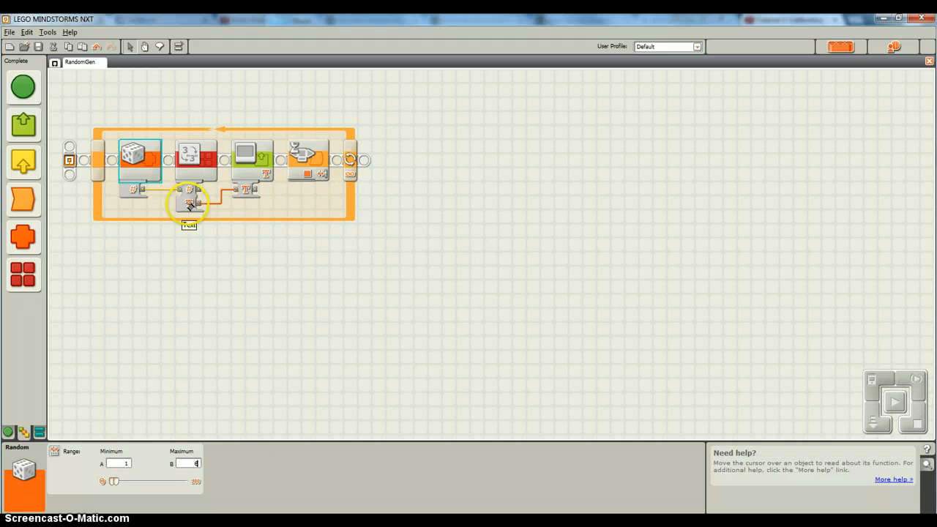
mouse_move(223, 197)
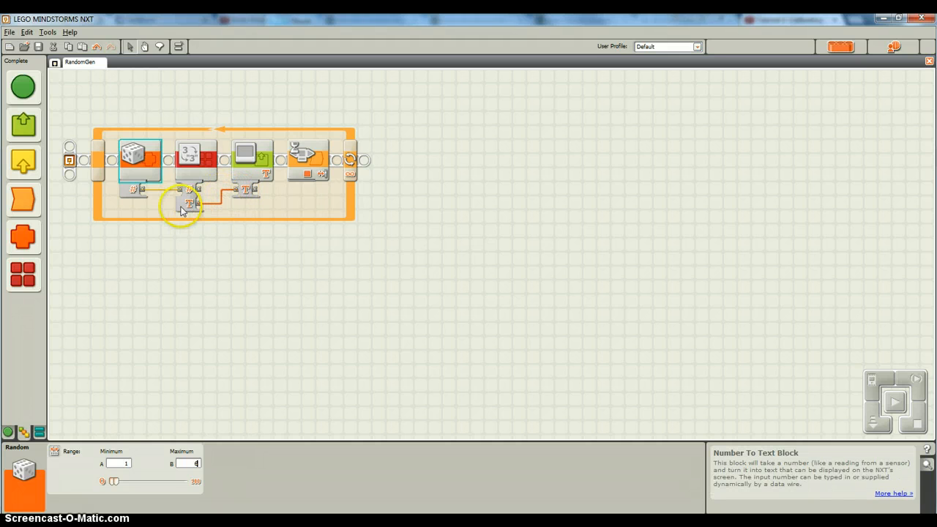
mouse_move(141, 193)
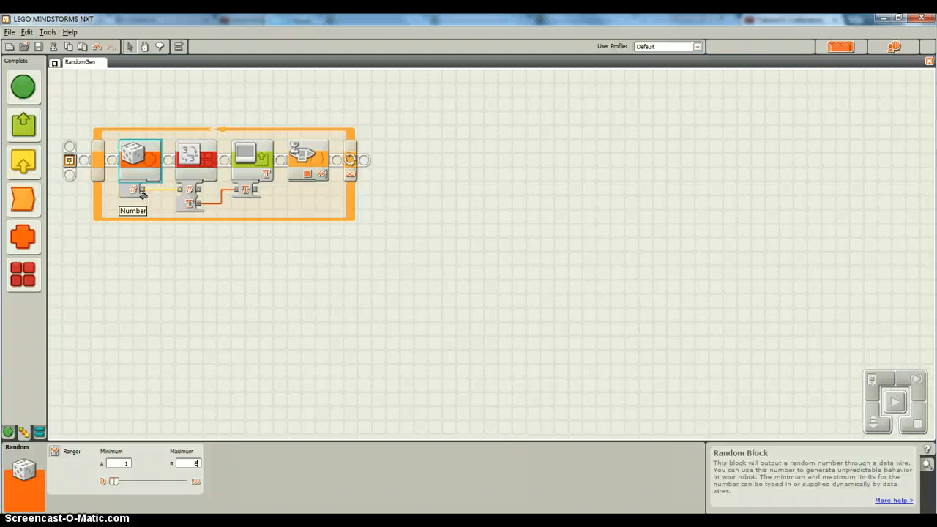
mouse_move(173, 190)
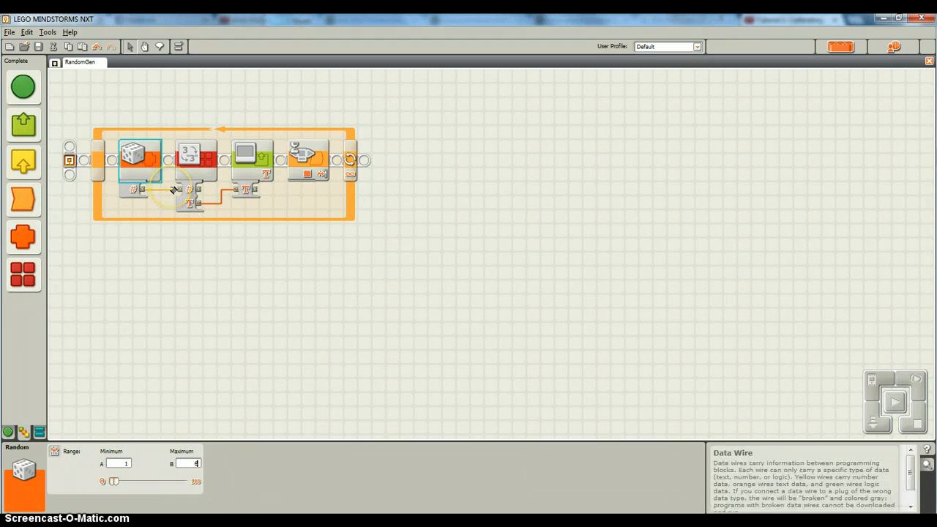
mouse_move(143, 191)
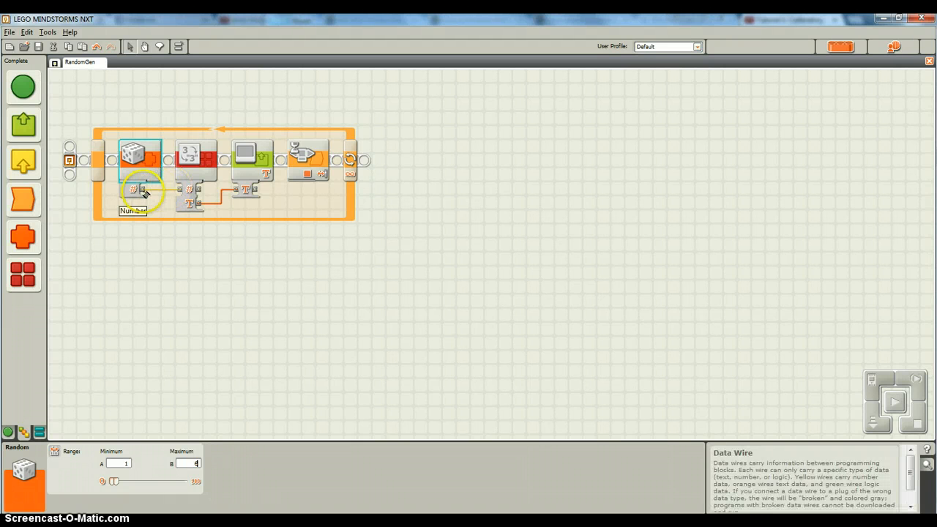